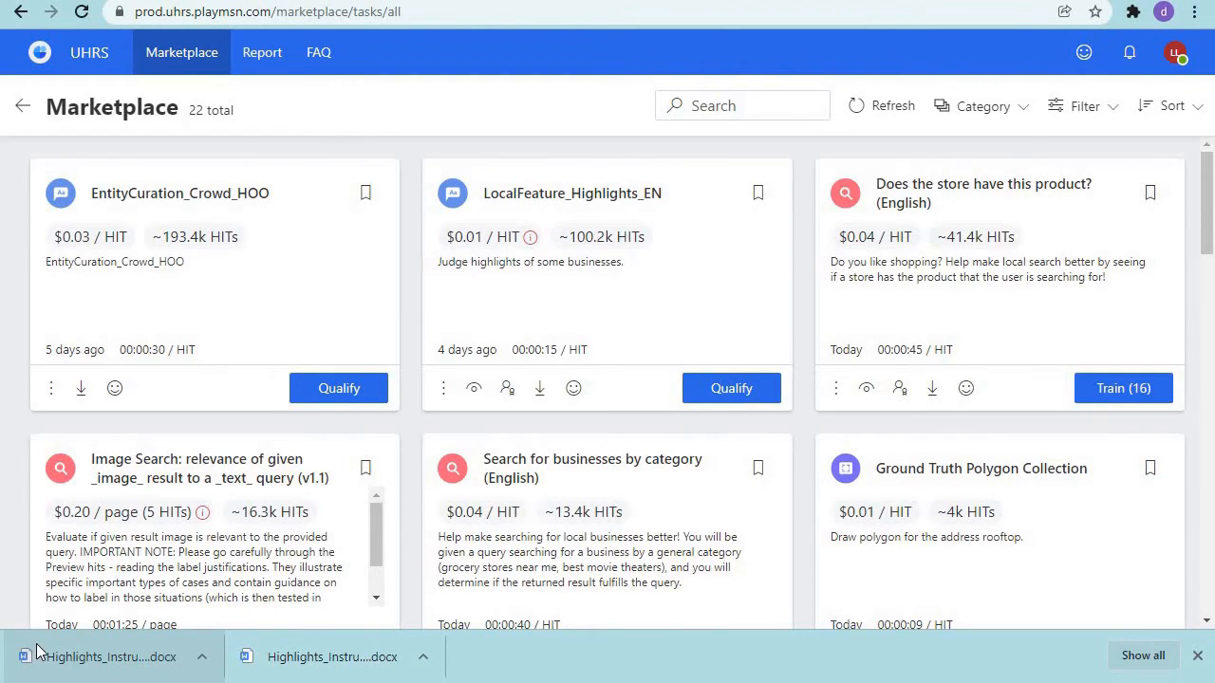
pyautogui.moveTo(226, 536)
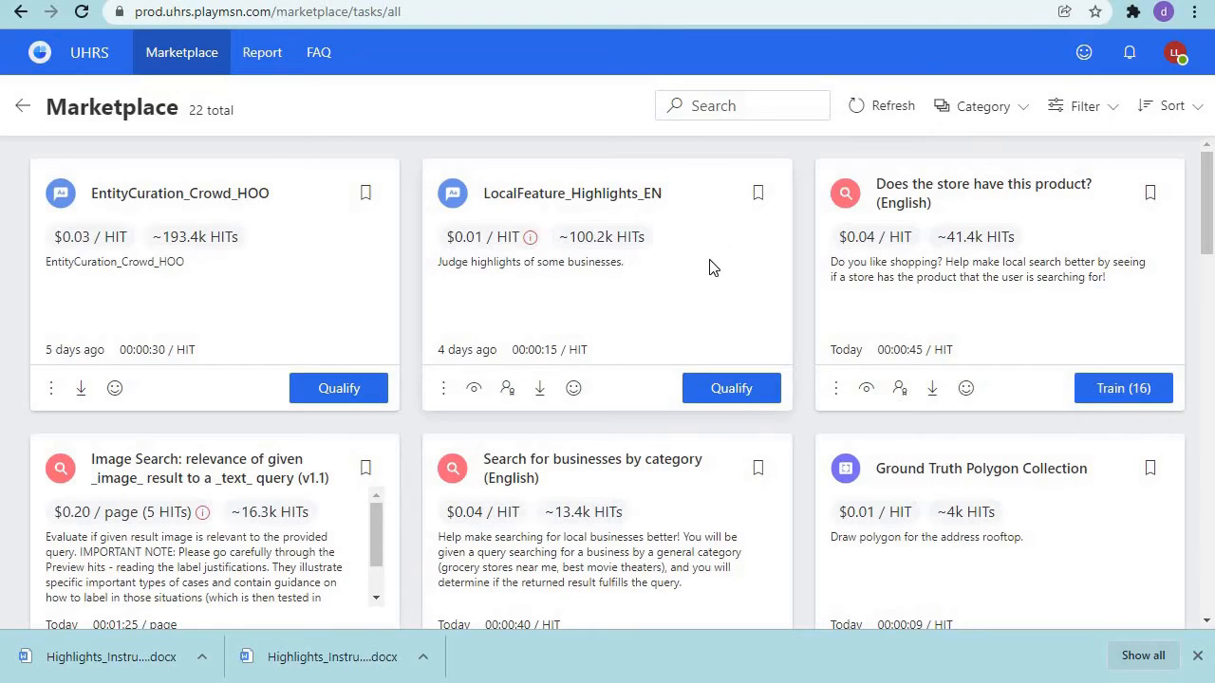
pyautogui.moveTo(539, 388)
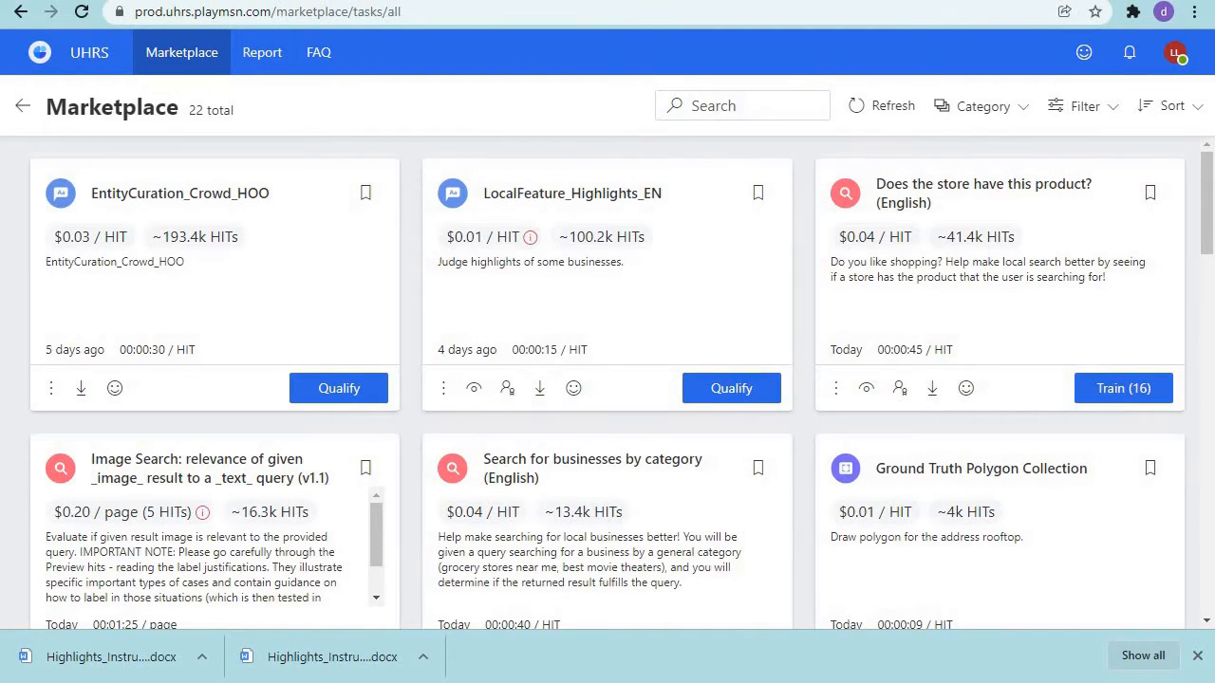
# Open Highlights_Instructions .docx from the downloads bar and scroll through its guidance in WPS Writer
pyautogui.click(109, 657)
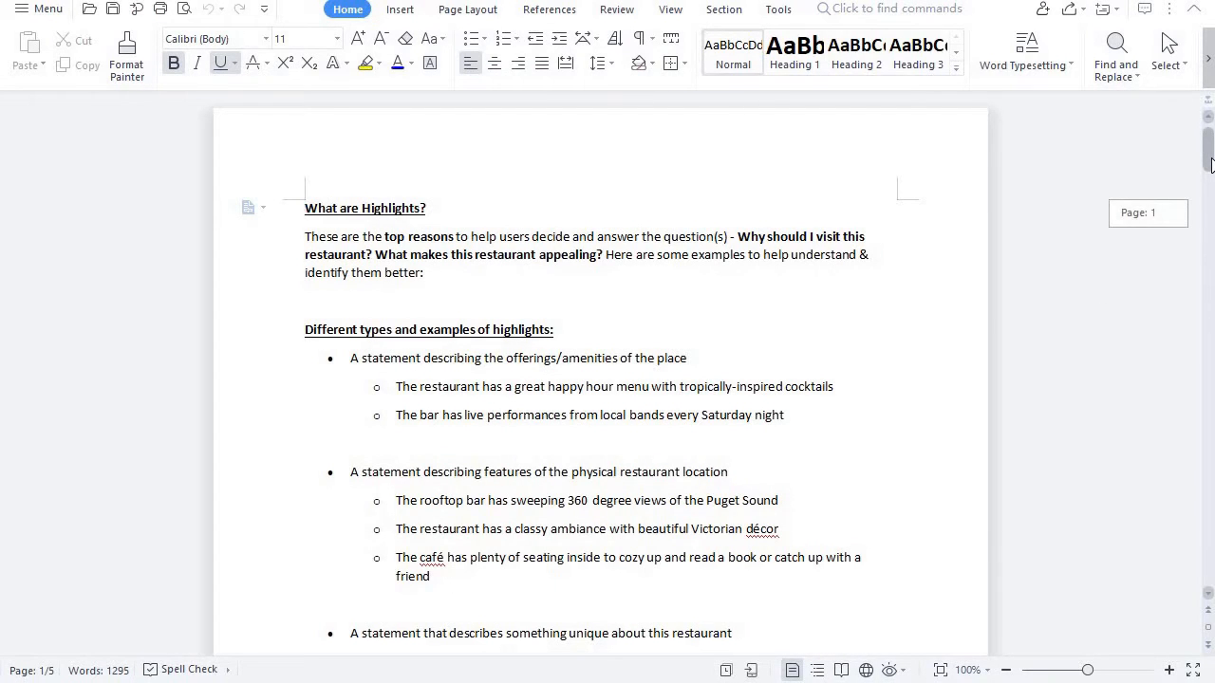
pyautogui.scroll(-3)
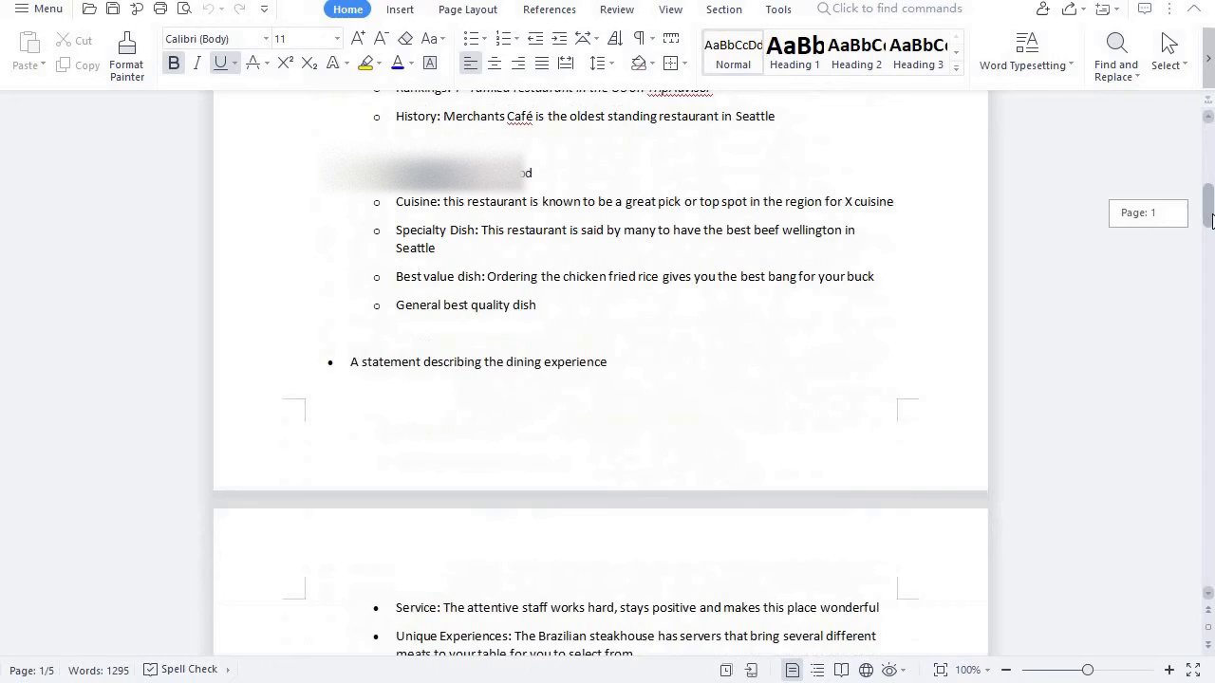
pyautogui.scroll(3)
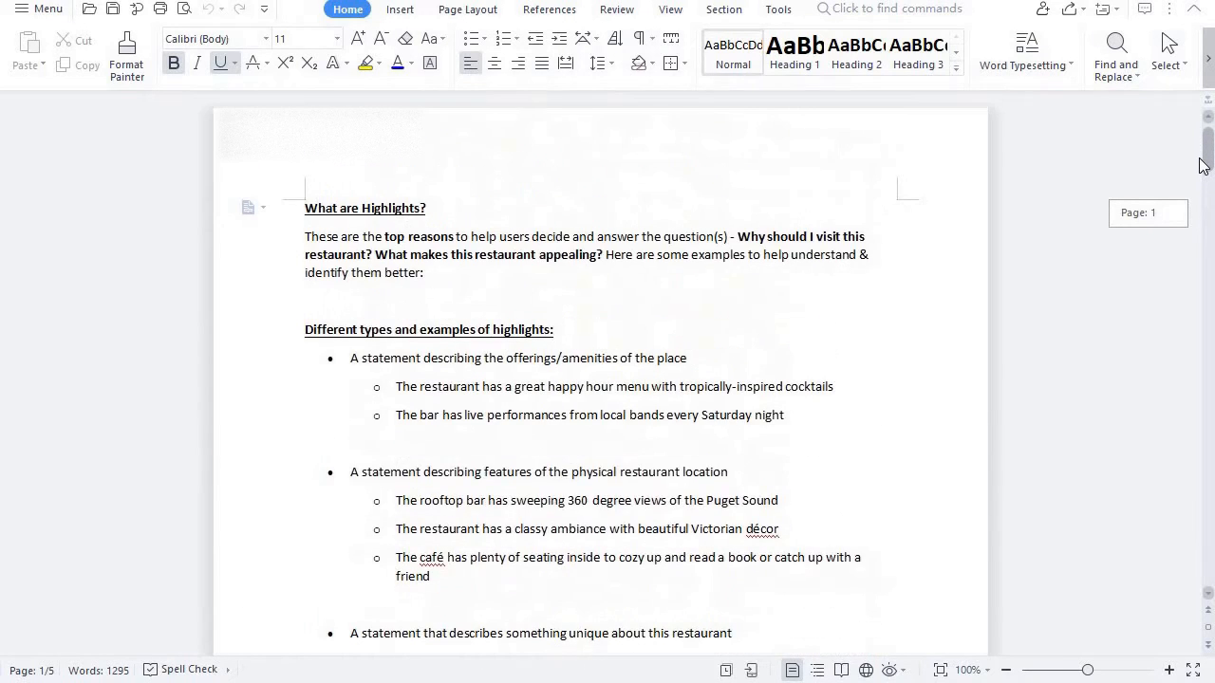
pyautogui.scroll(-3)
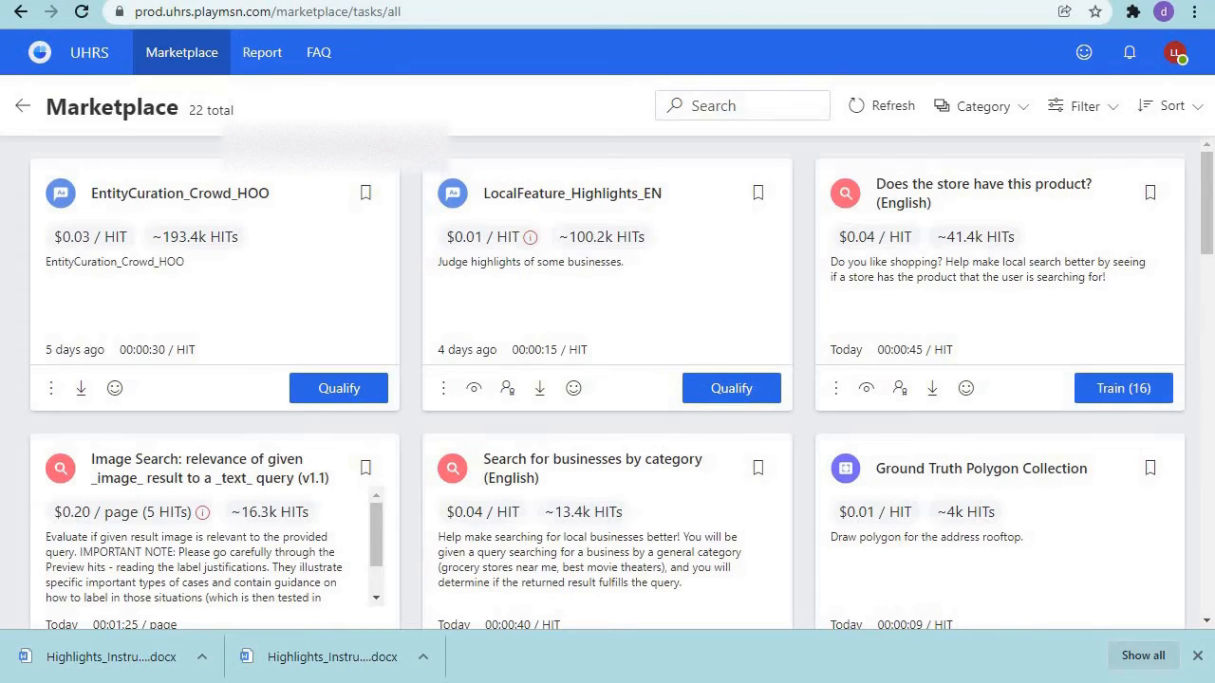
pyautogui.moveTo(825, 653)
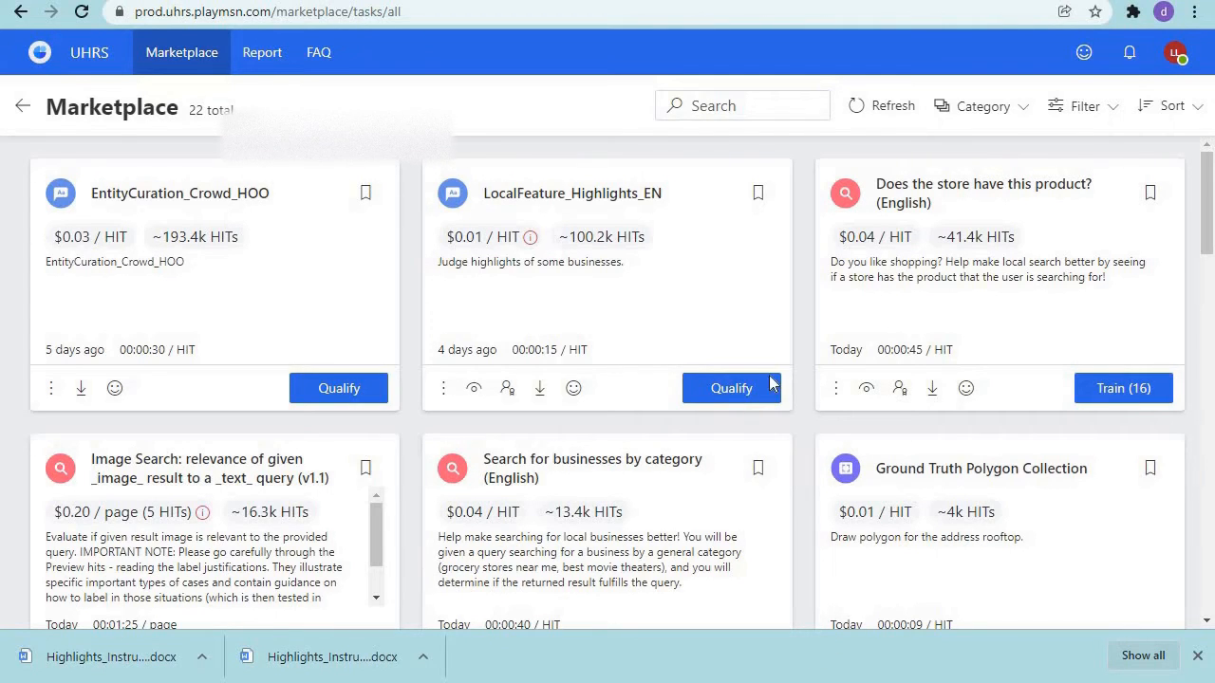
# Start the LocalFeature_Highlights_EN qualification (10 HITs, 2 attempts) by confirming Qualify
pyautogui.click(730, 387)
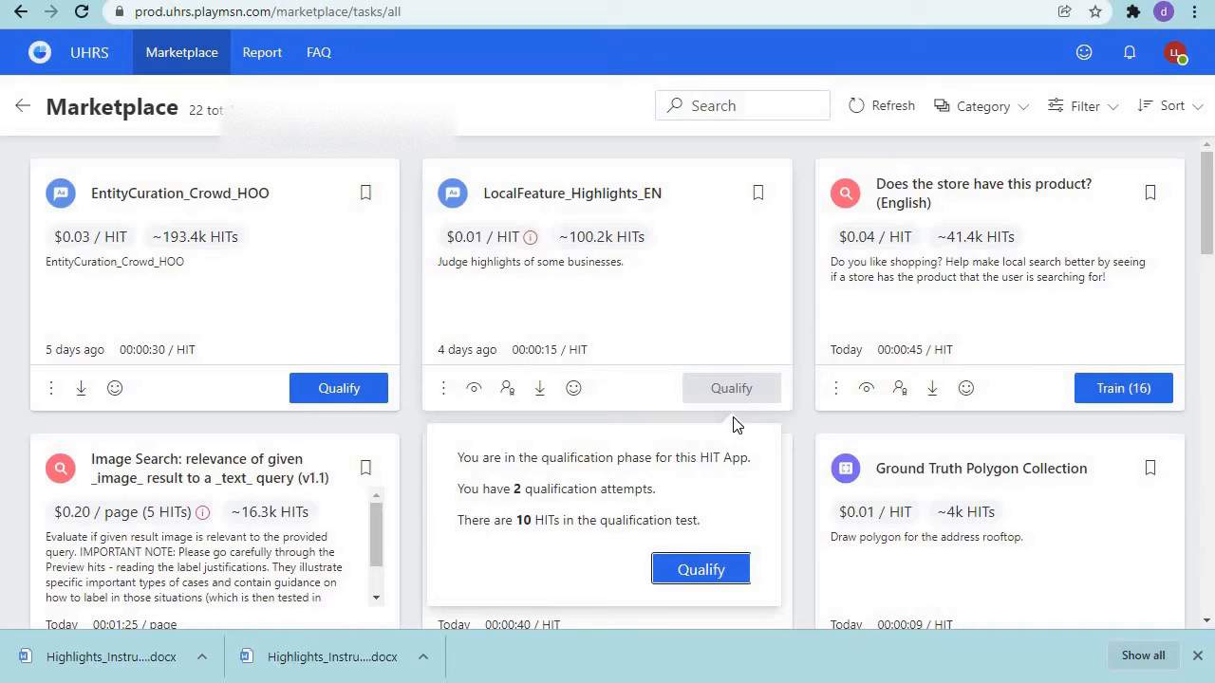
pyautogui.moveTo(530, 496)
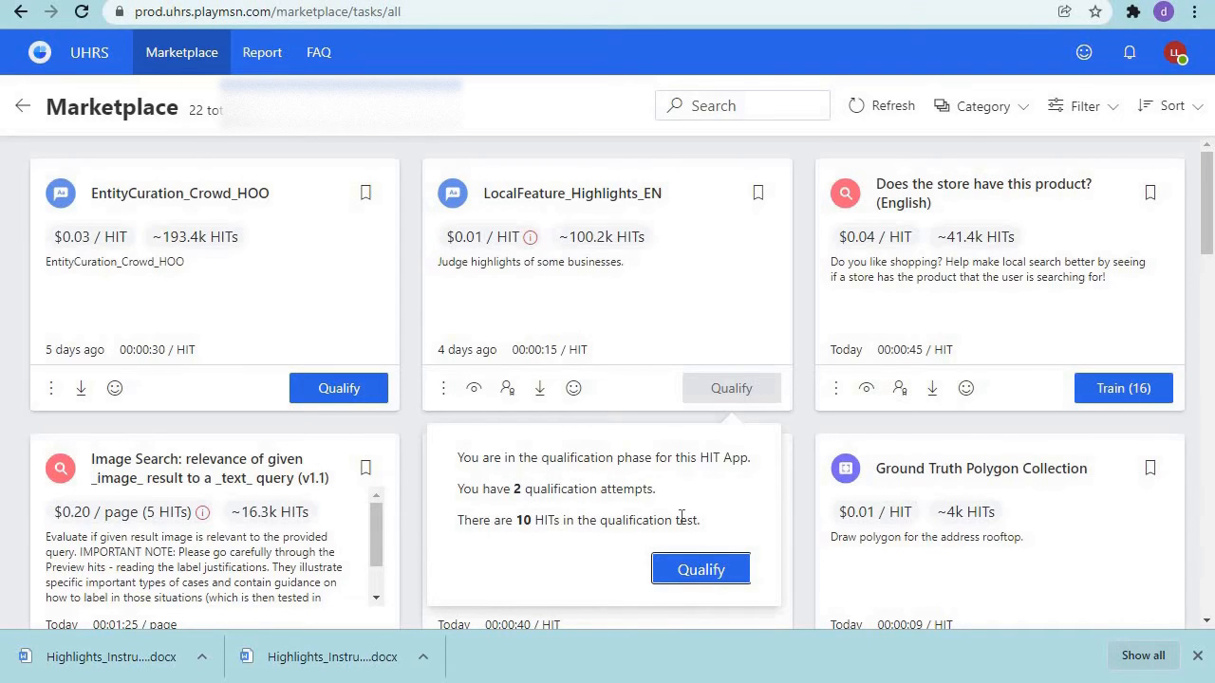
pyautogui.moveTo(675, 515)
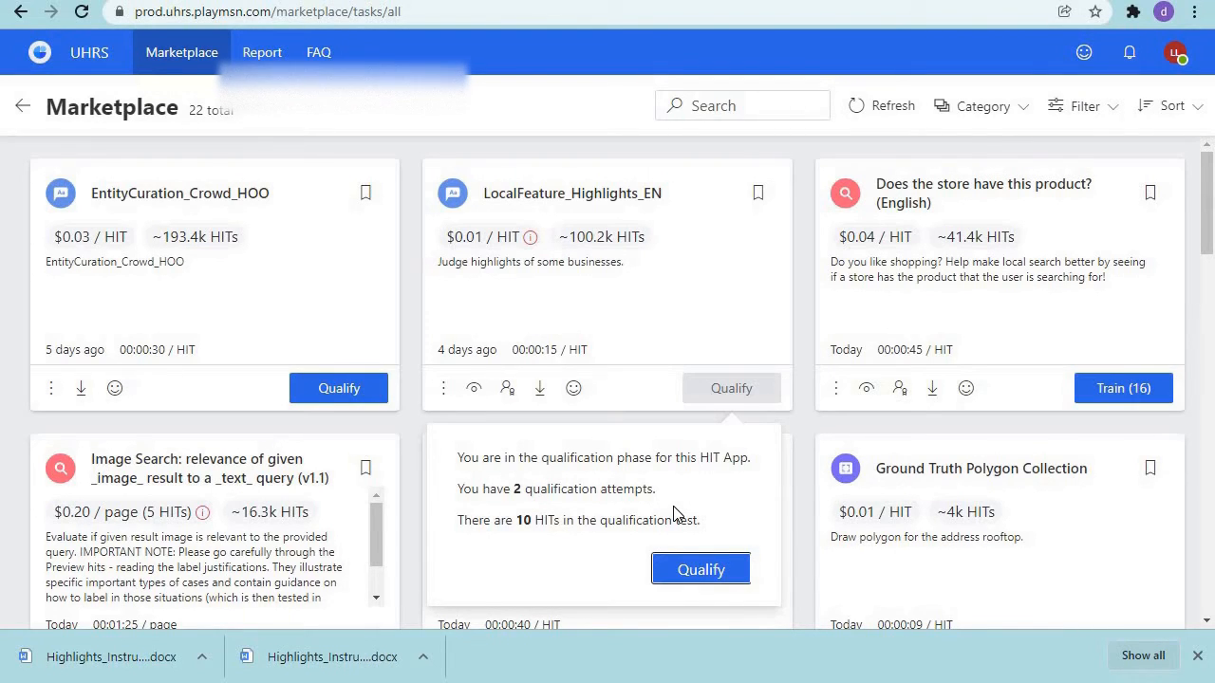
pyautogui.click(701, 569)
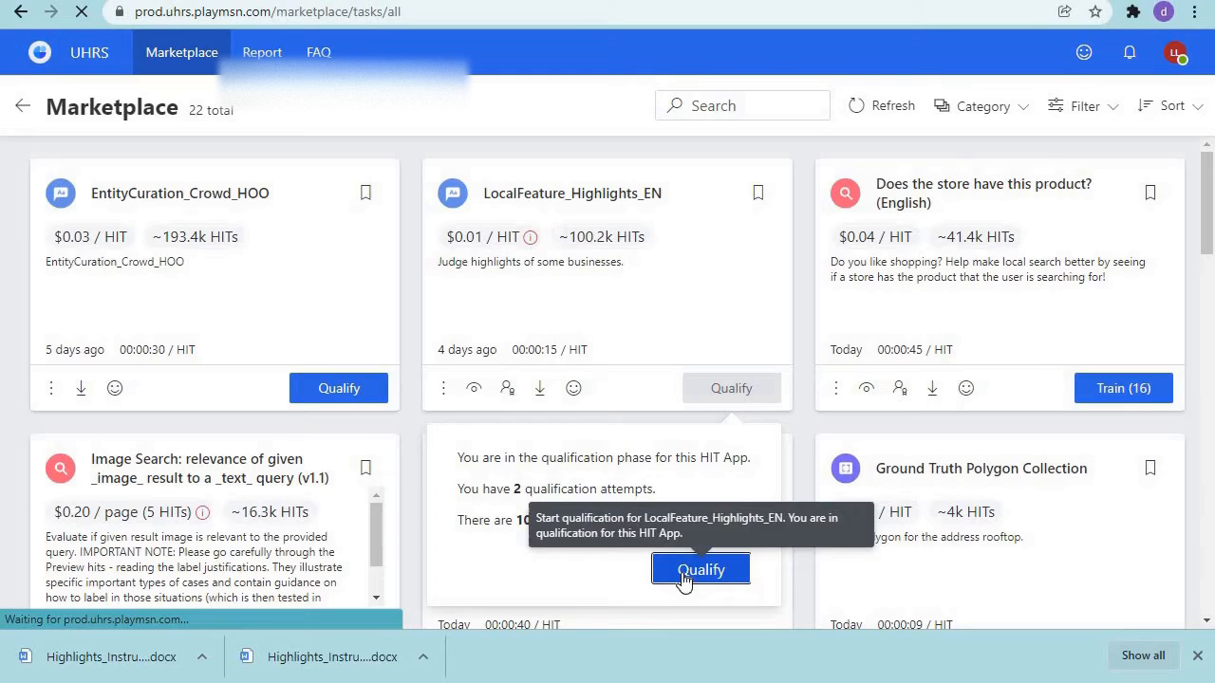
# Read through the Ideal Sub Shop highlight text, then rate it Good and submit
pyautogui.click(700, 570)
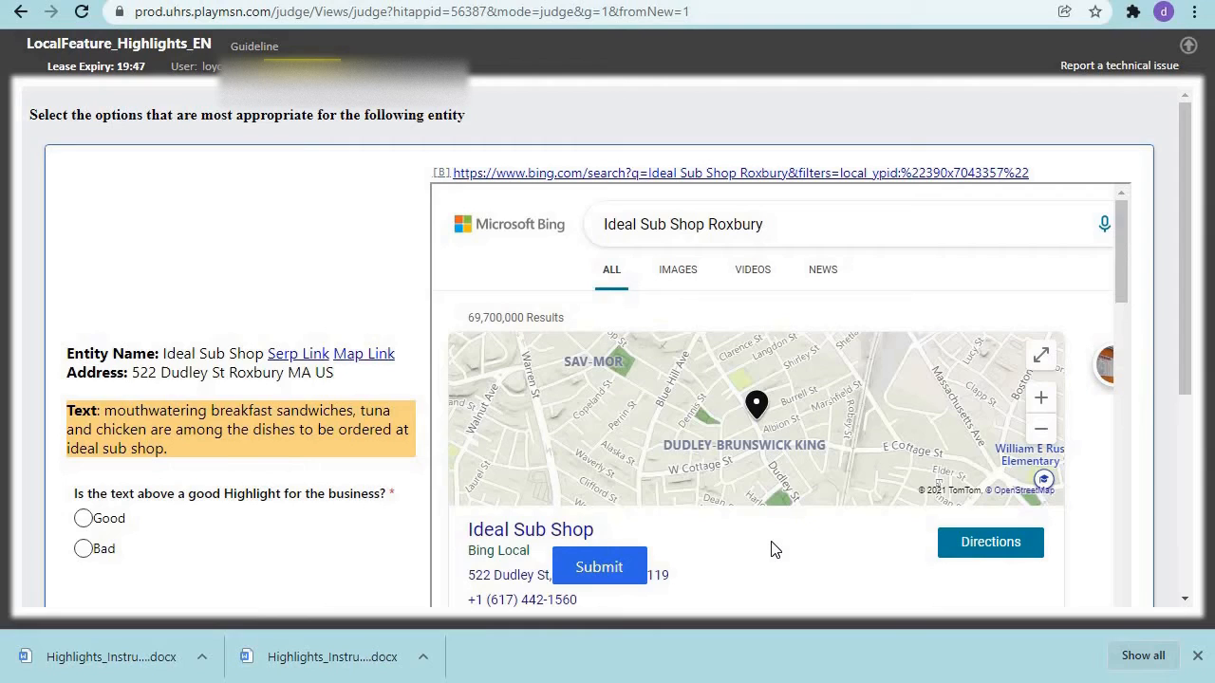
pyautogui.moveTo(523, 261)
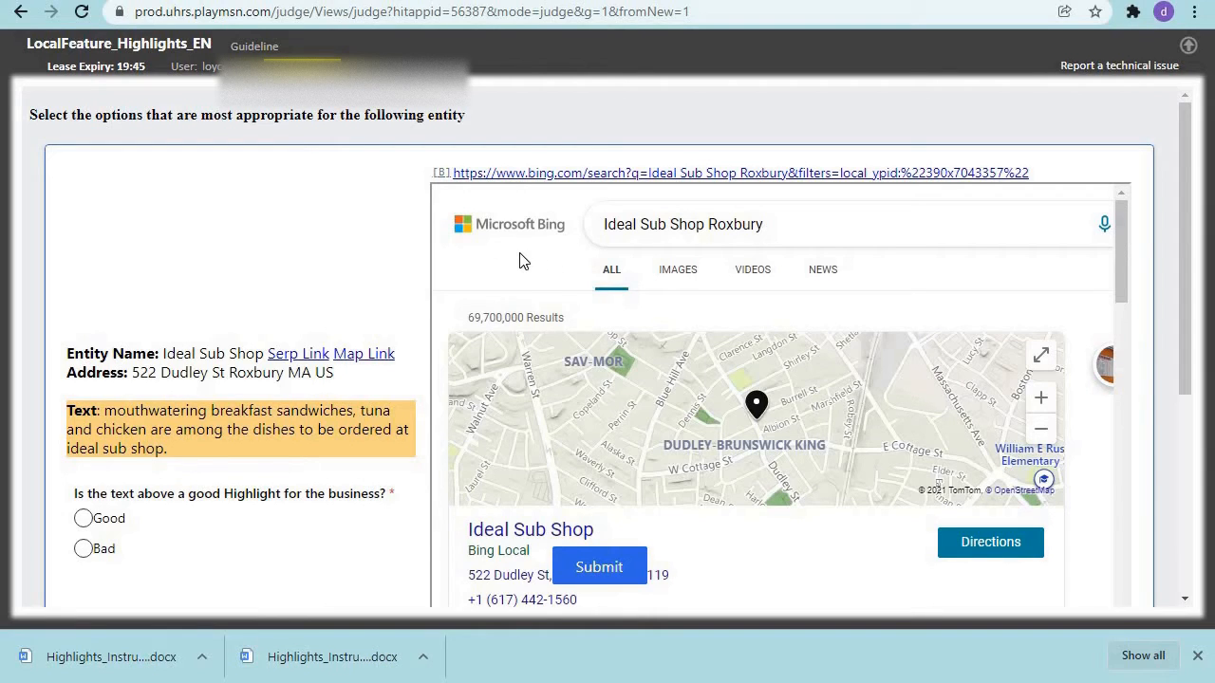
pyautogui.moveTo(280, 397)
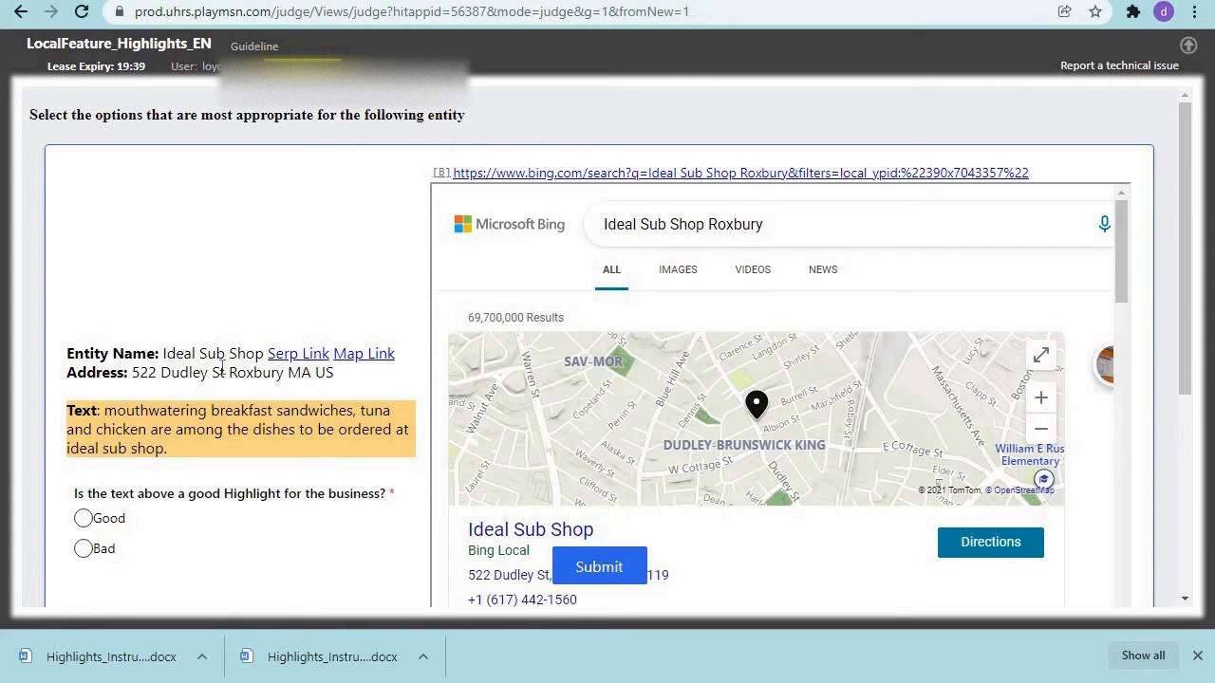
pyautogui.moveTo(161, 353); pyautogui.dragTo(396, 353)
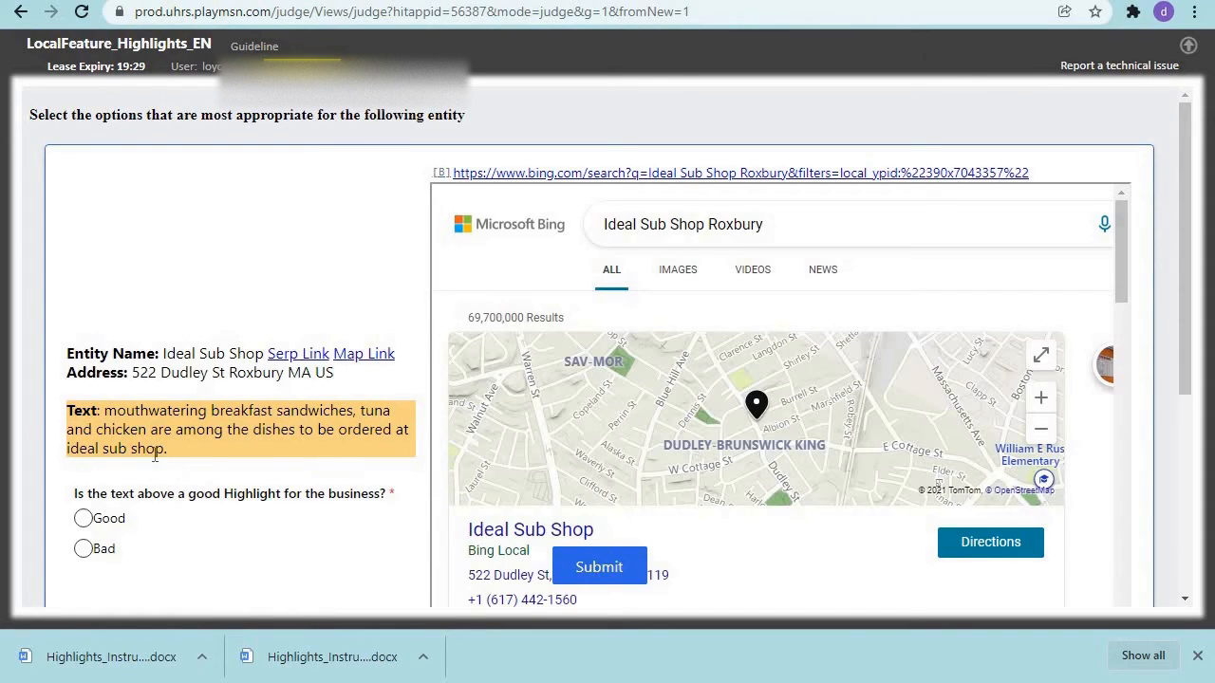
pyautogui.moveTo(105, 410); pyautogui.dragTo(167, 448)
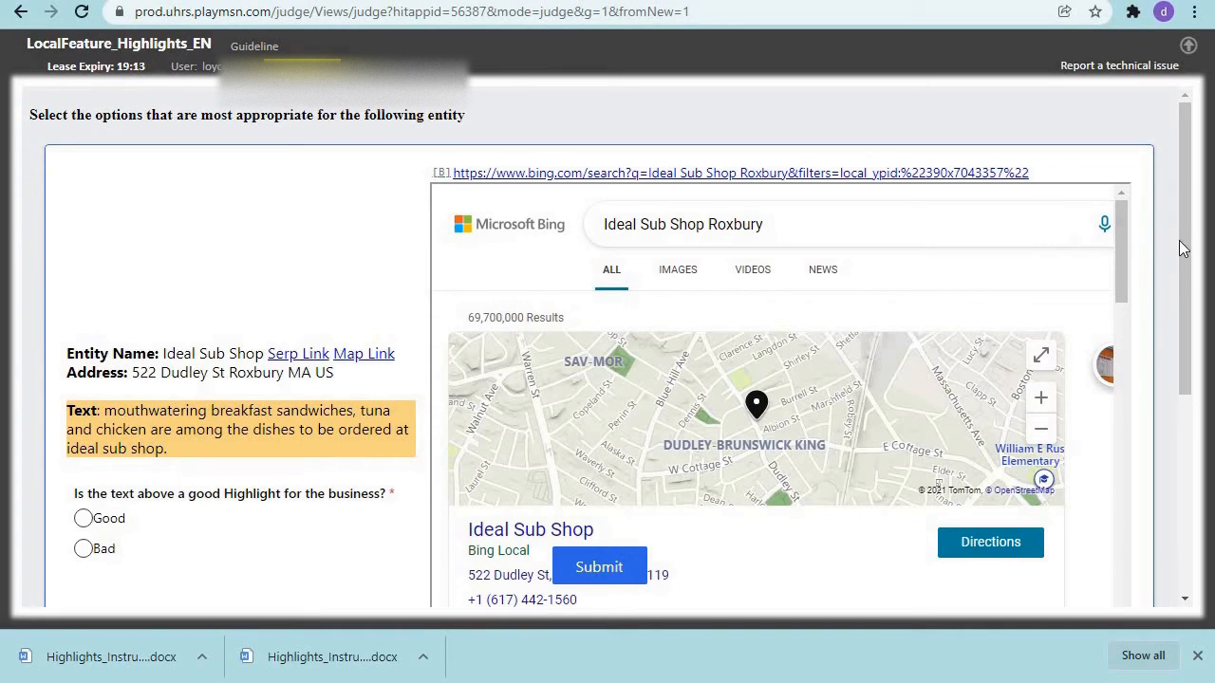
pyautogui.scroll(-3)
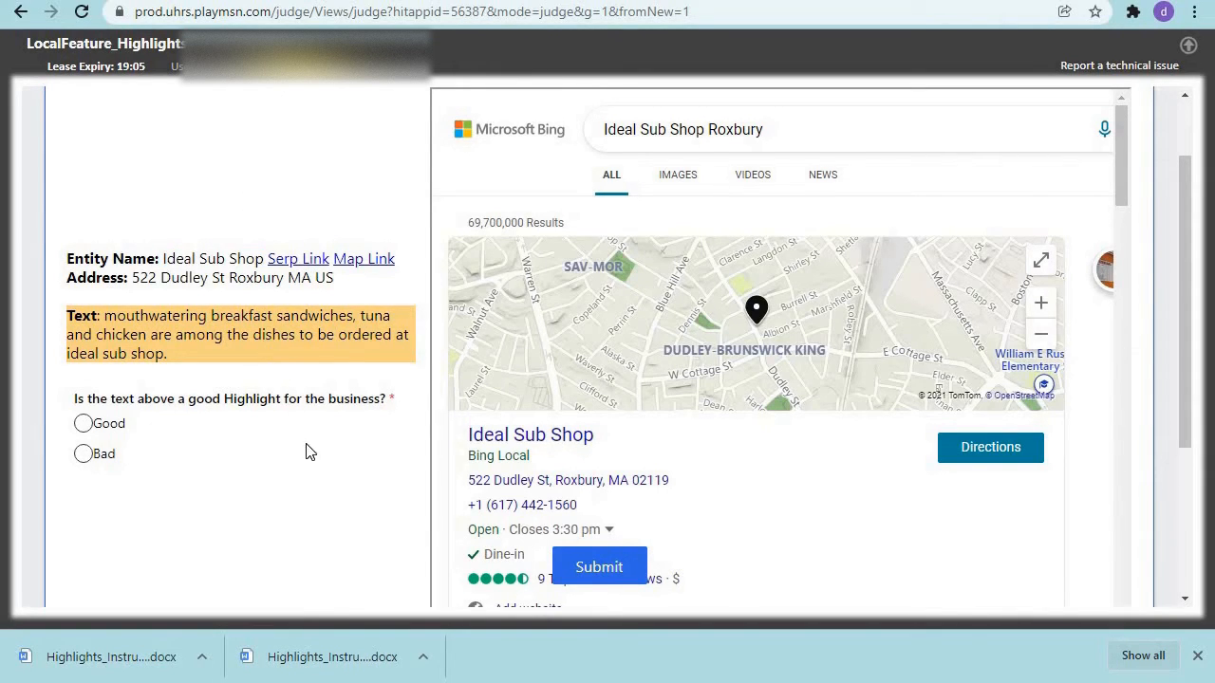
pyautogui.moveTo(188, 363)
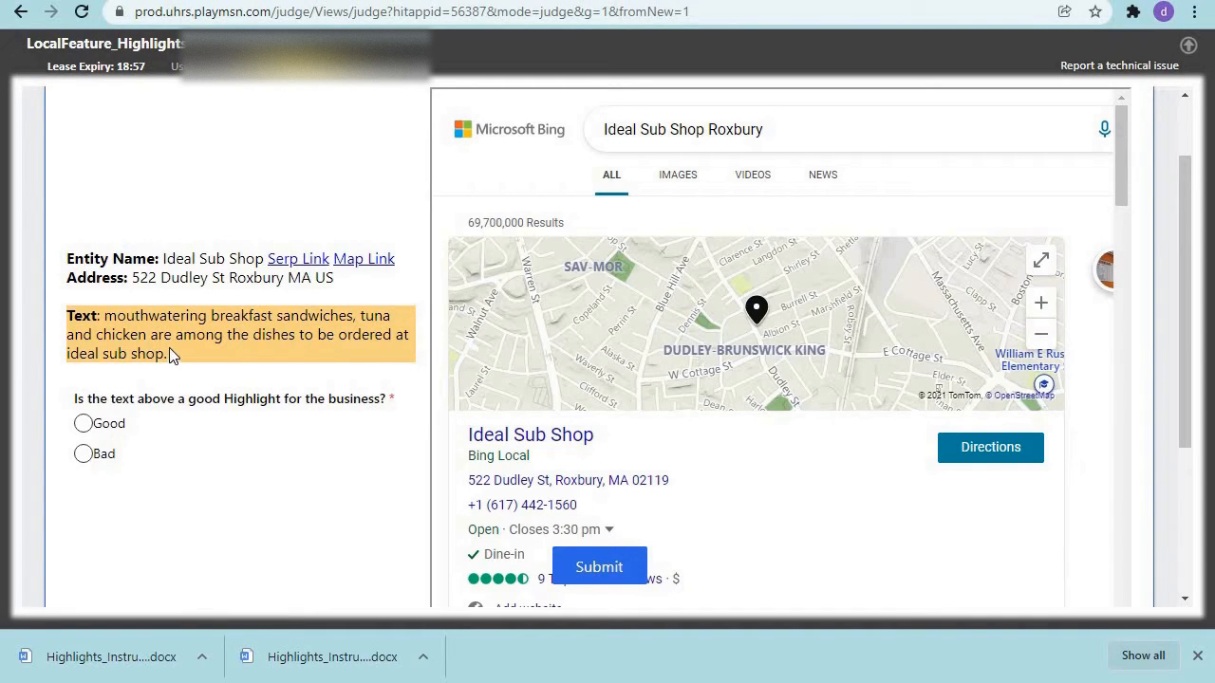
pyautogui.moveTo(379, 352)
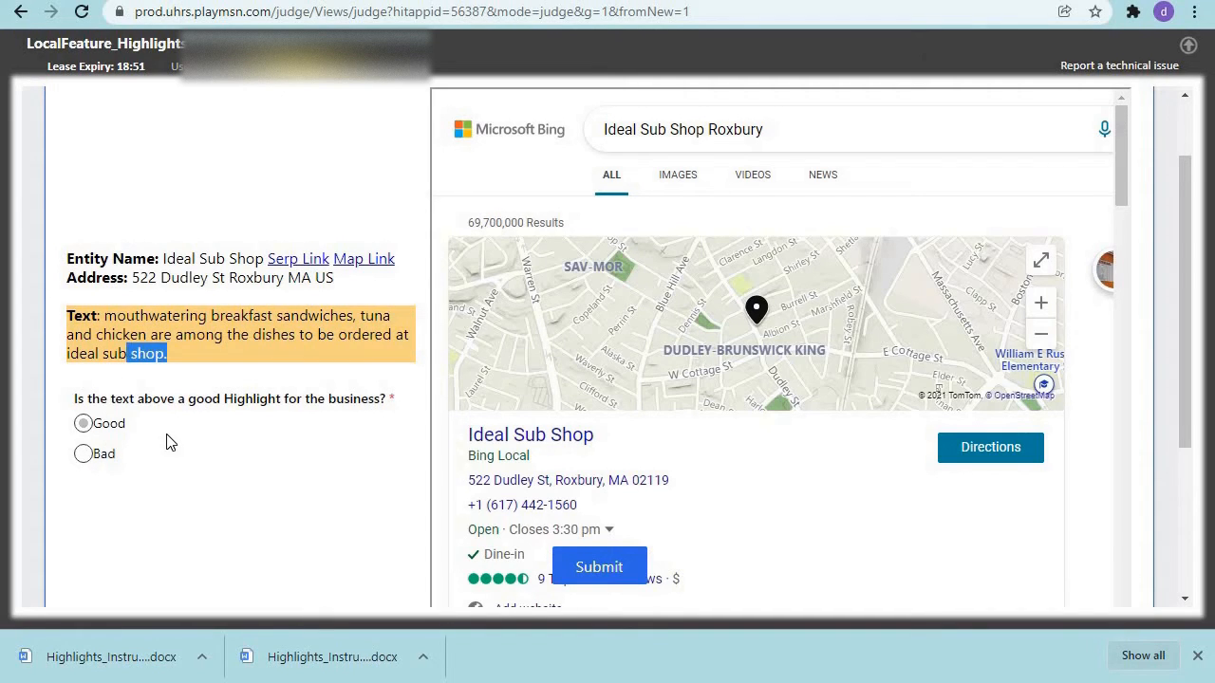
pyautogui.click(83, 423)
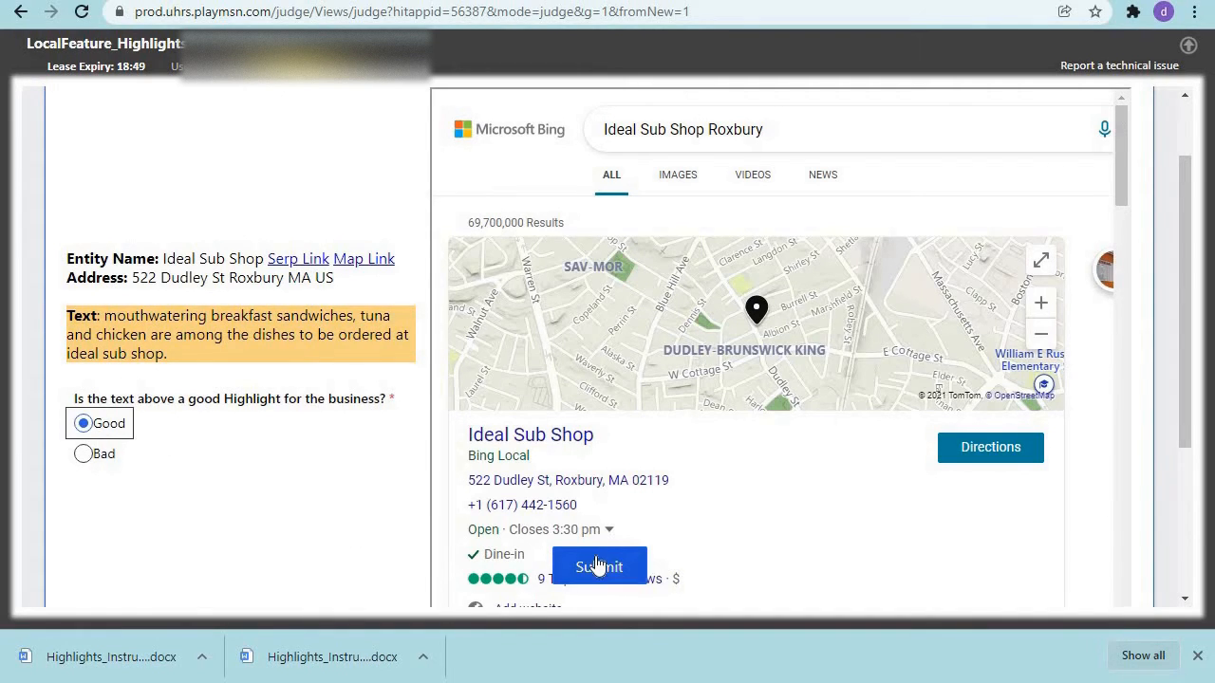
pyautogui.click(599, 567)
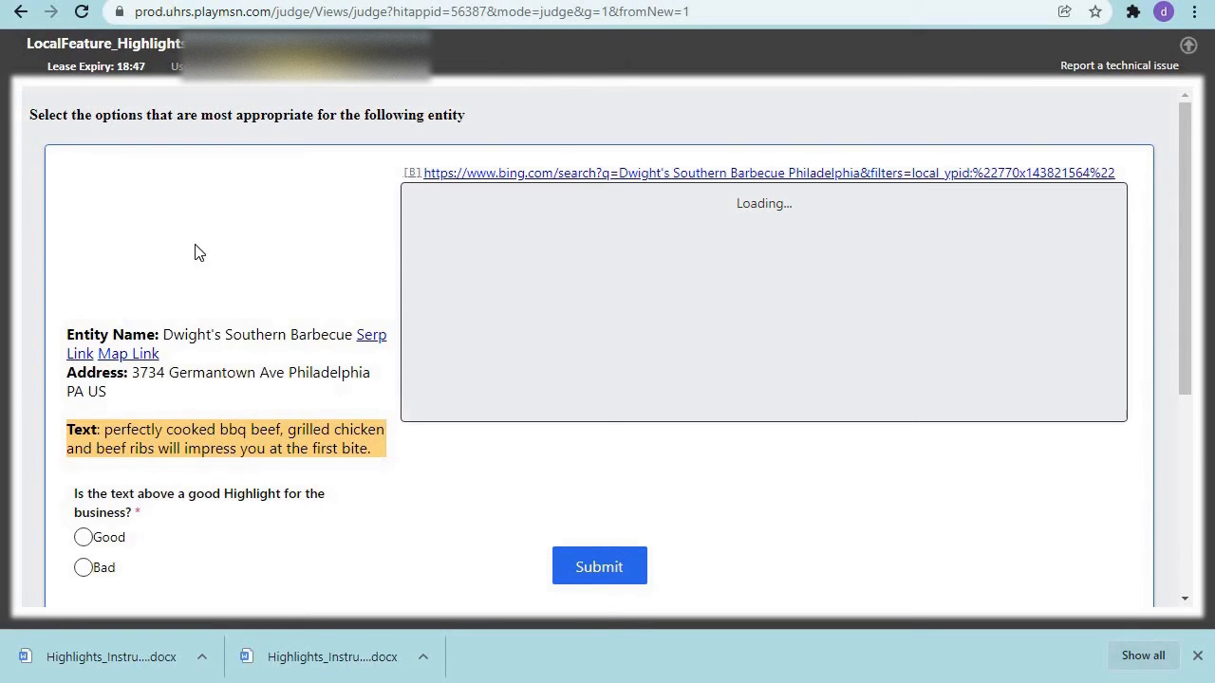
pyautogui.moveTo(254, 420)
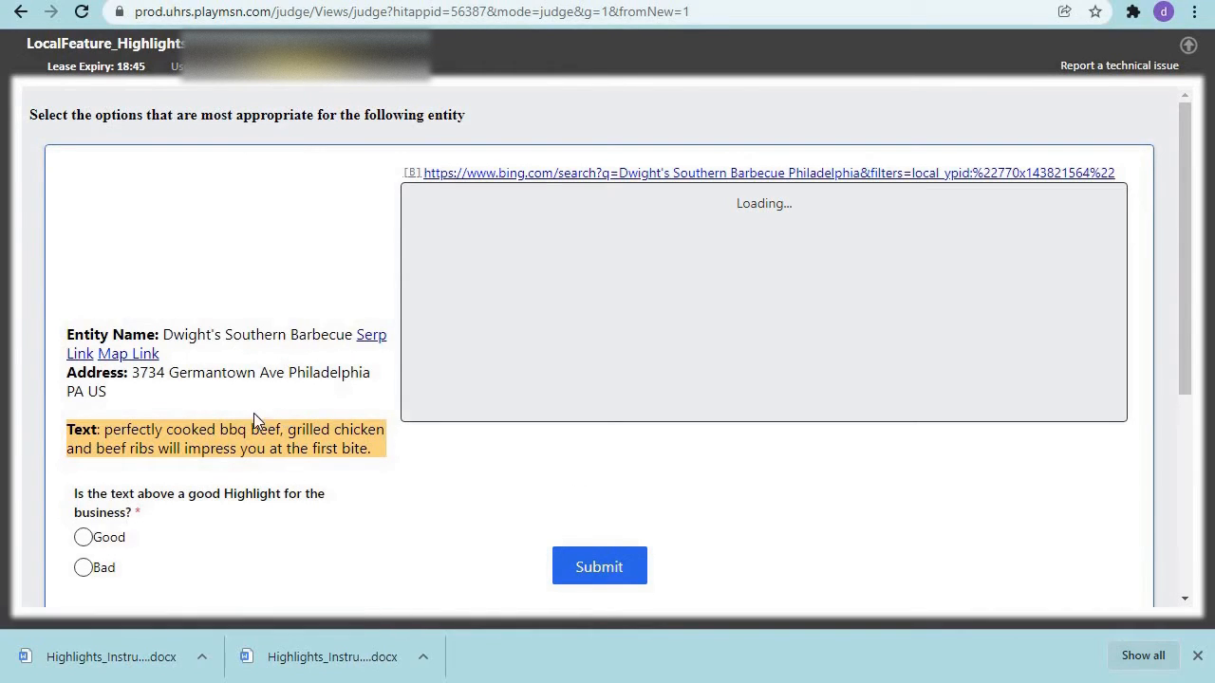
pyautogui.moveTo(239, 477)
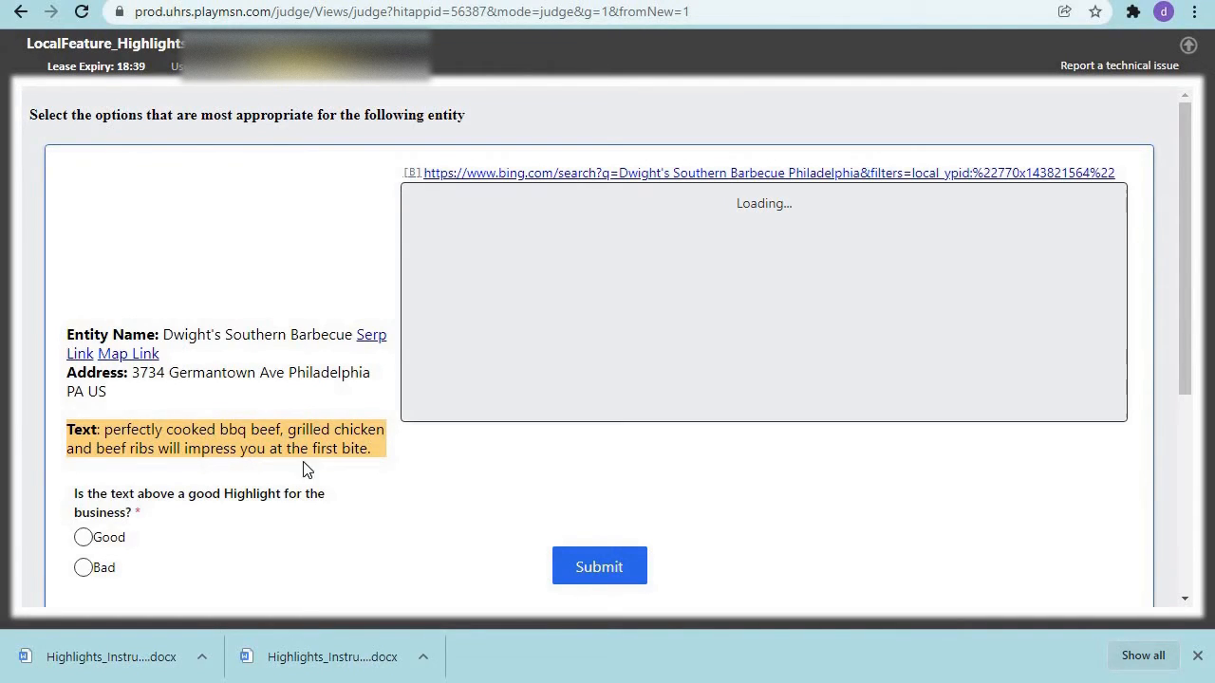
pyautogui.moveTo(112, 472)
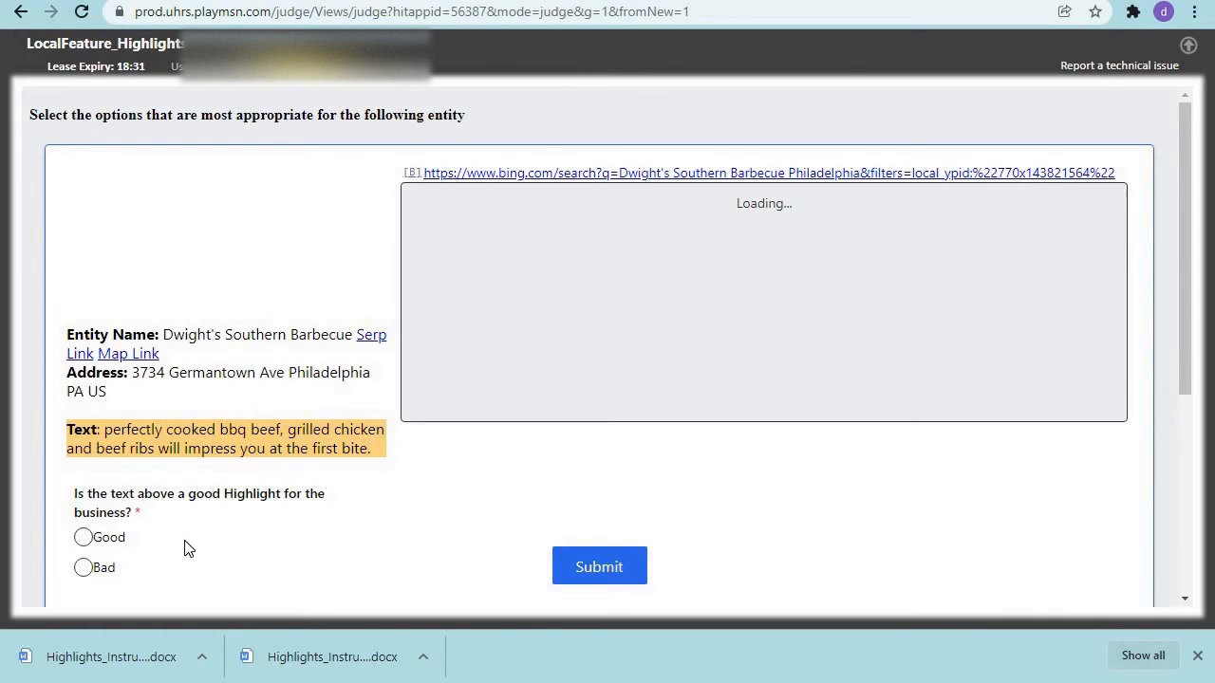
pyautogui.moveTo(156, 544)
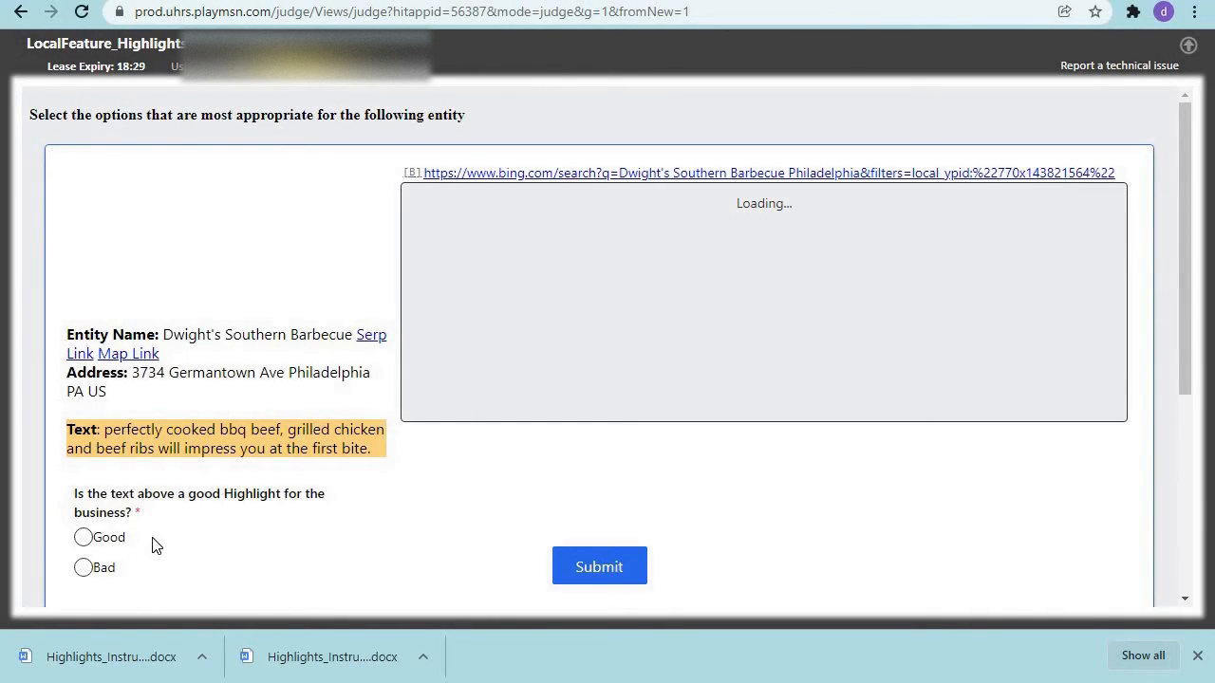
# Rate the Dwight's Southern Barbecue highlight Good and submit it
pyautogui.click(83, 537)
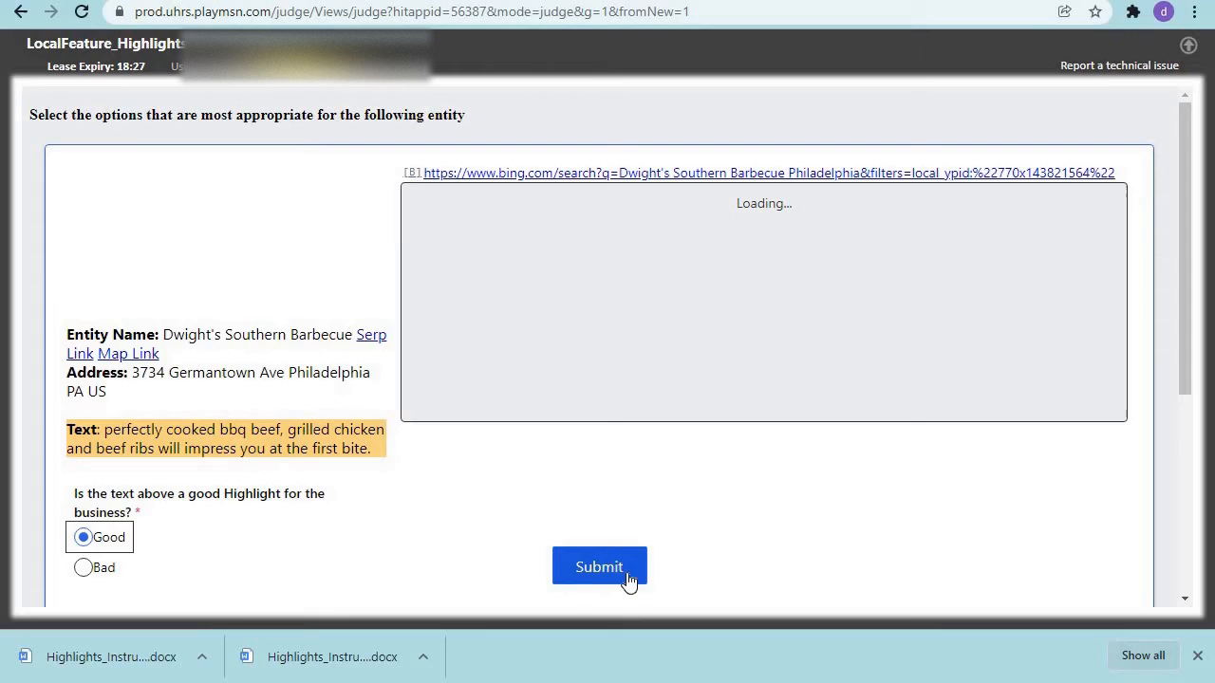
pyautogui.click(599, 567)
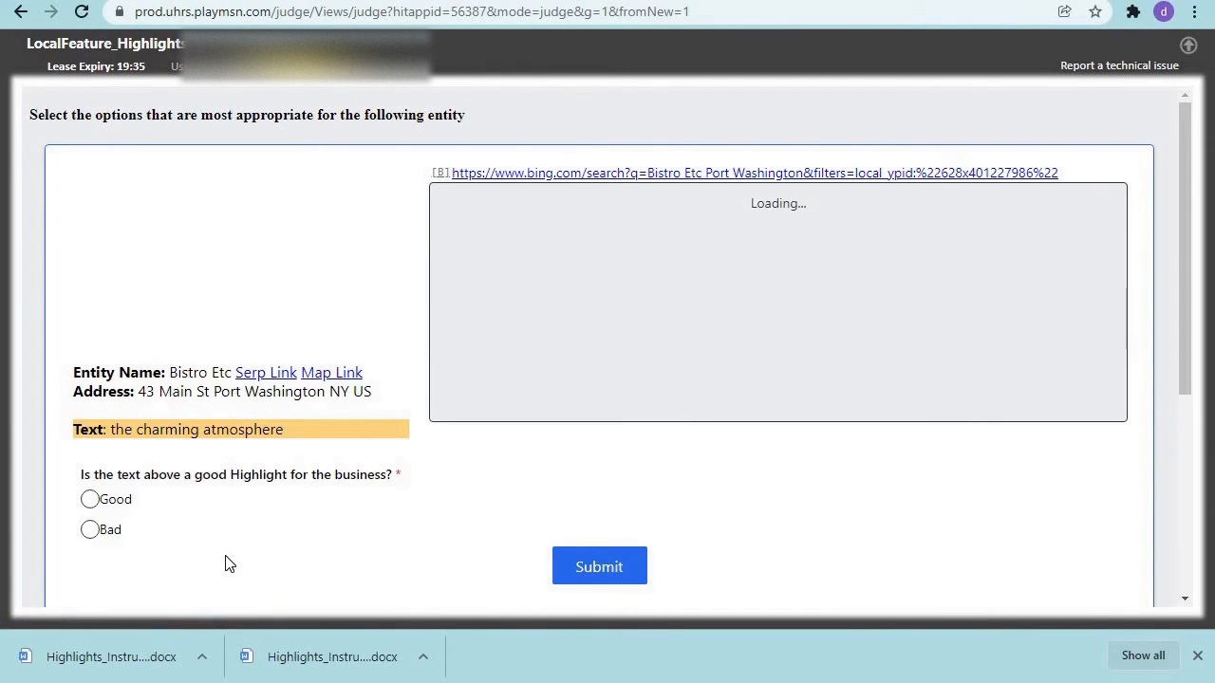
pyautogui.moveTo(213, 421)
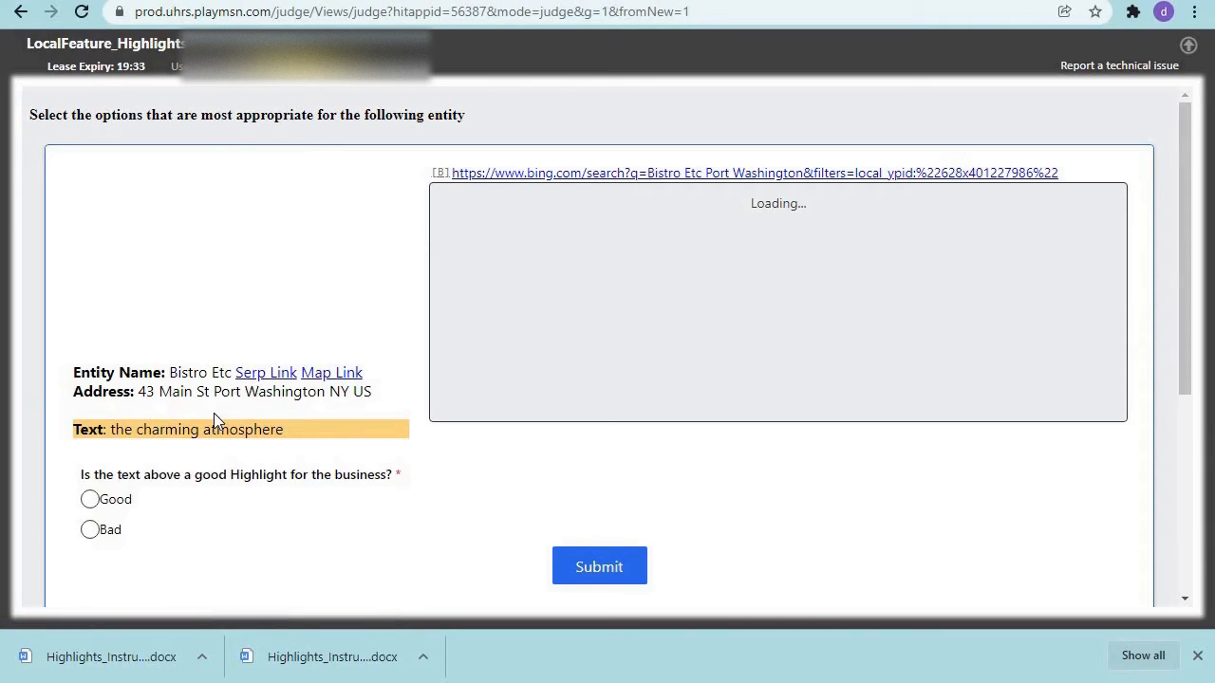
pyautogui.moveTo(162, 457)
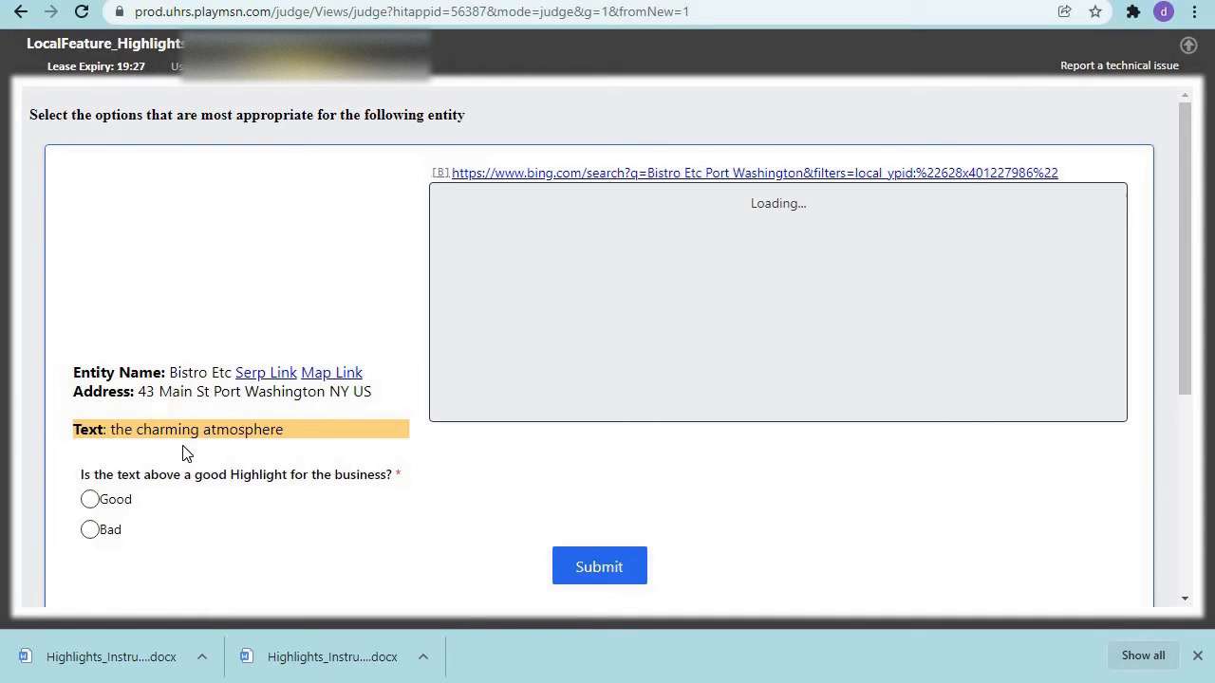
pyautogui.moveTo(245, 449)
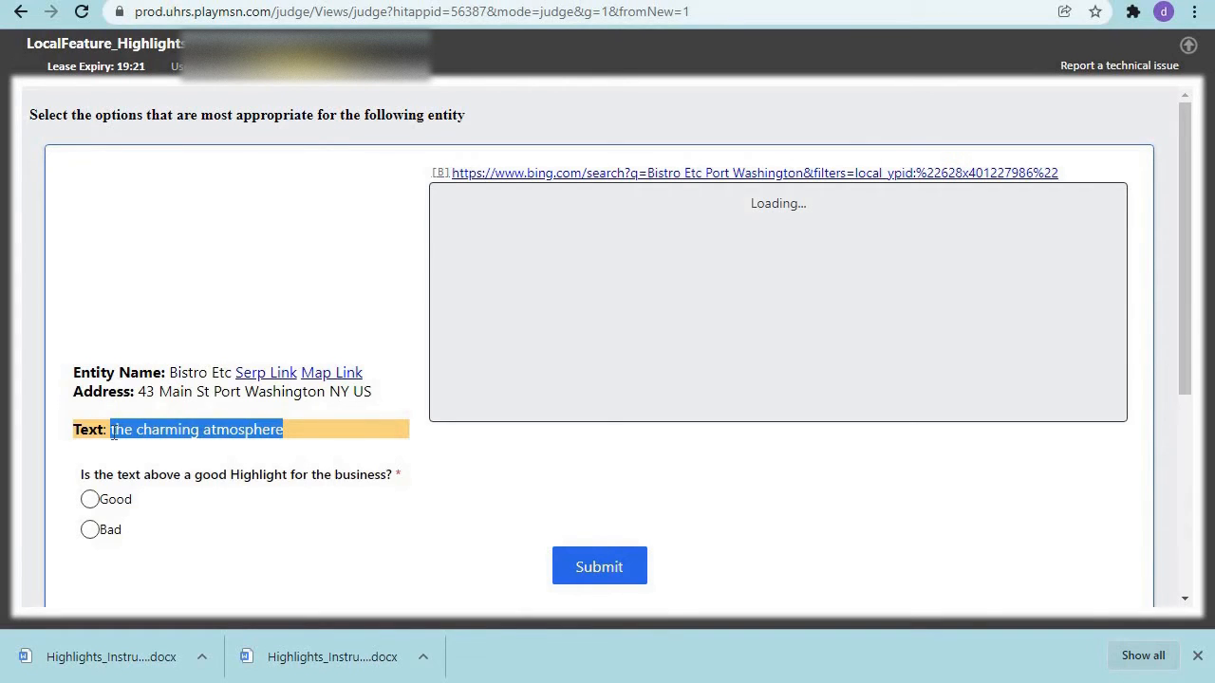
# Rate the Bistro Etc highlight 'the charming atmosphere' Bad and submit it
pyautogui.click(176, 455)
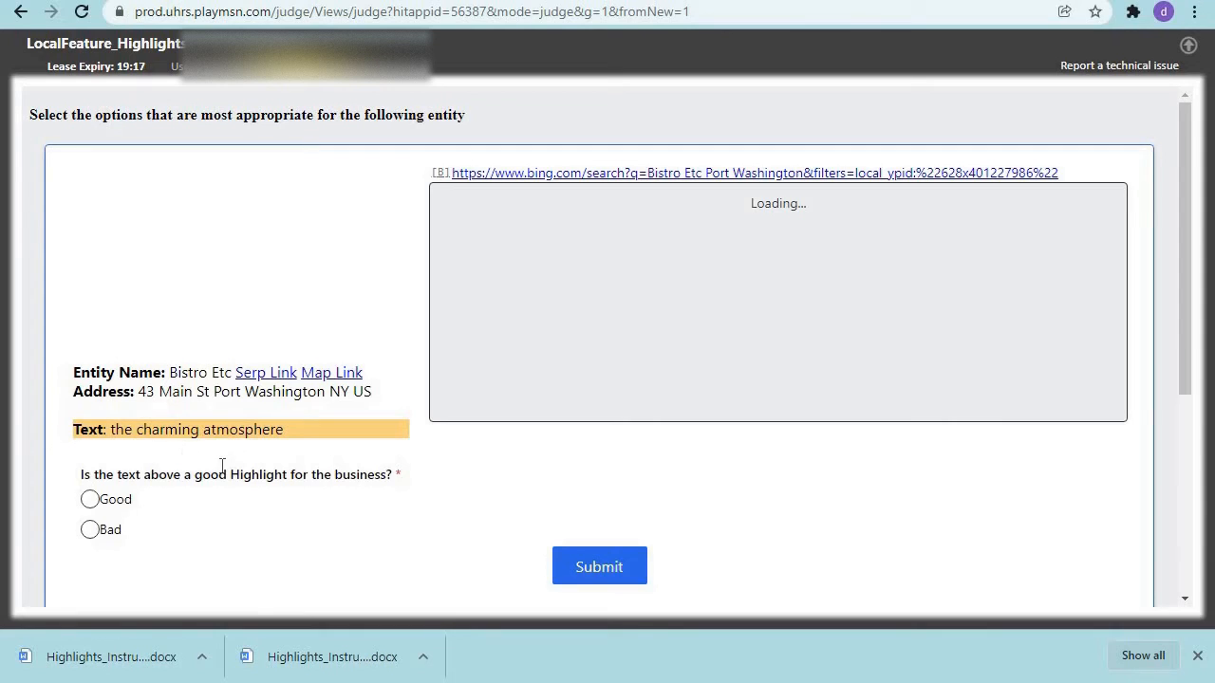
pyautogui.moveTo(233, 466)
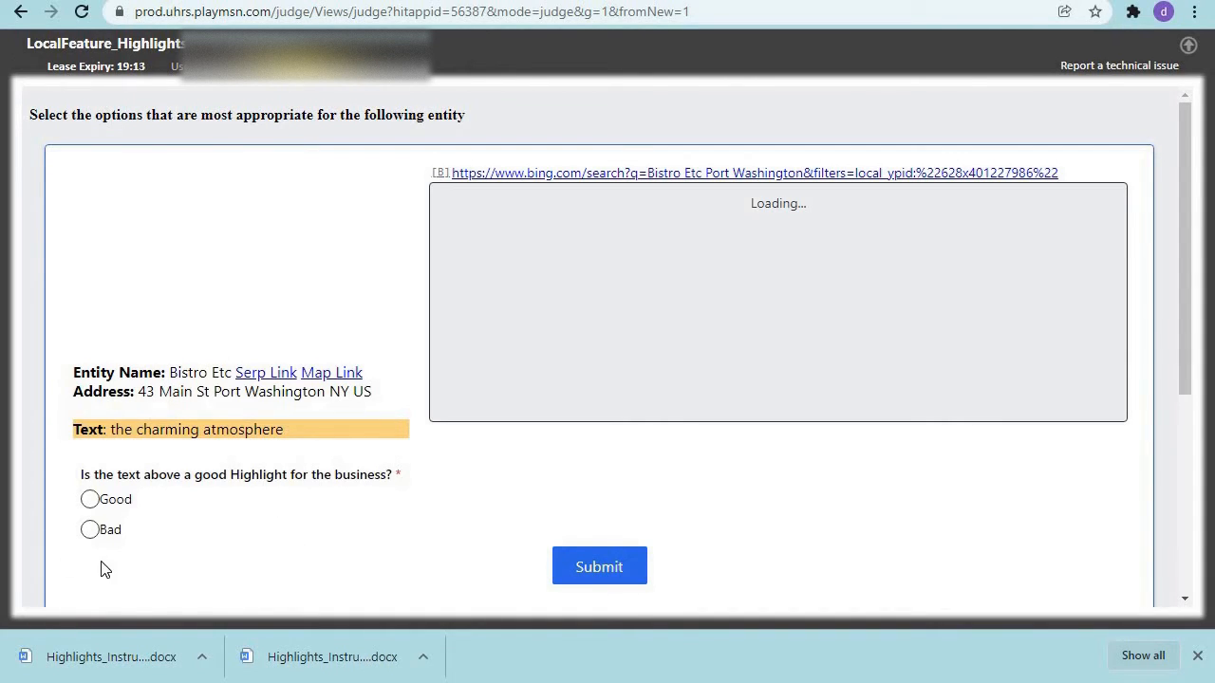
pyautogui.click(90, 530)
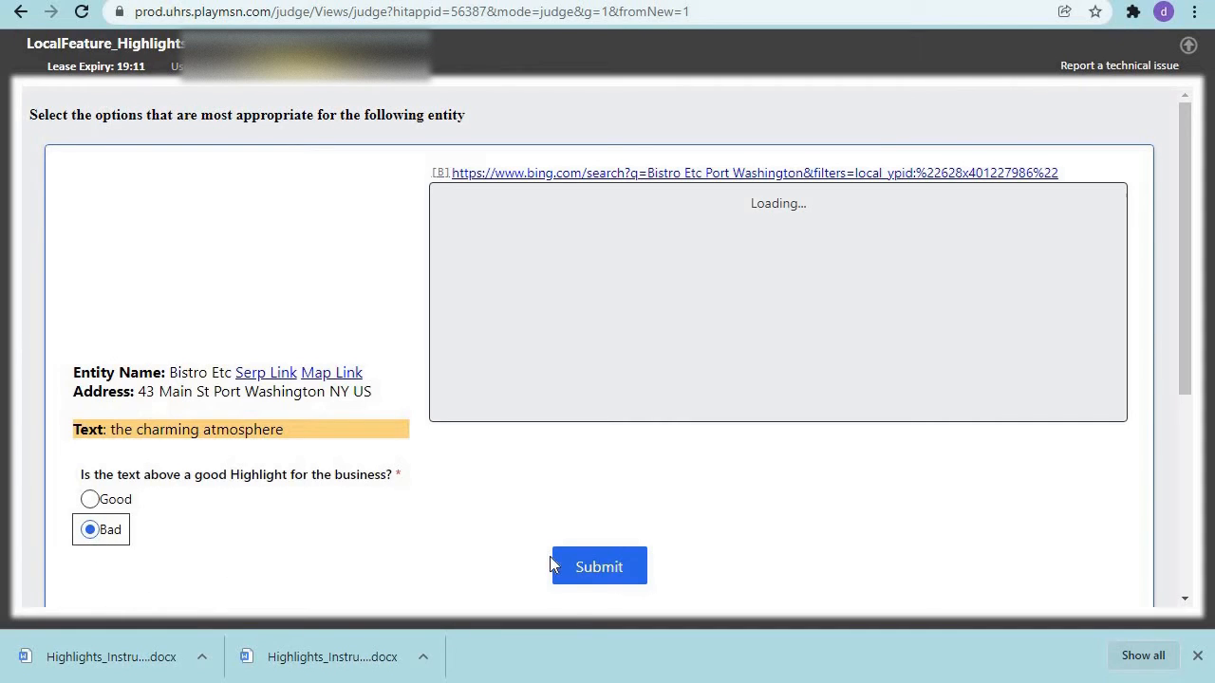
pyautogui.click(599, 567)
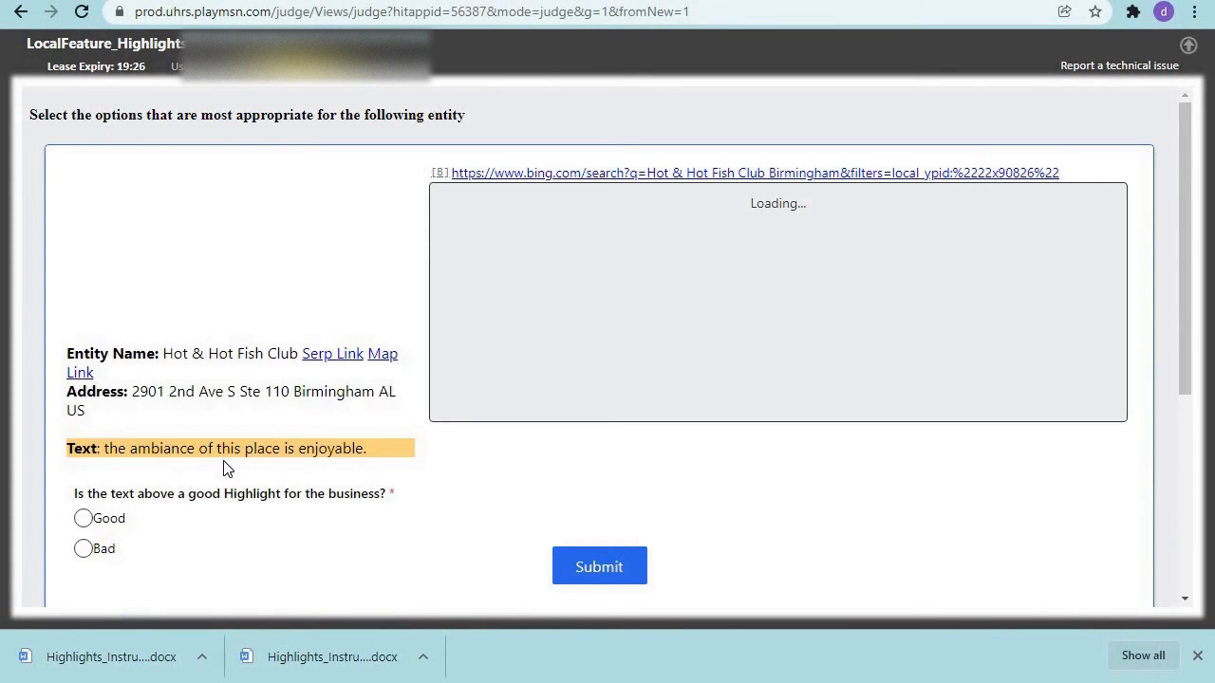
pyautogui.moveTo(291, 469)
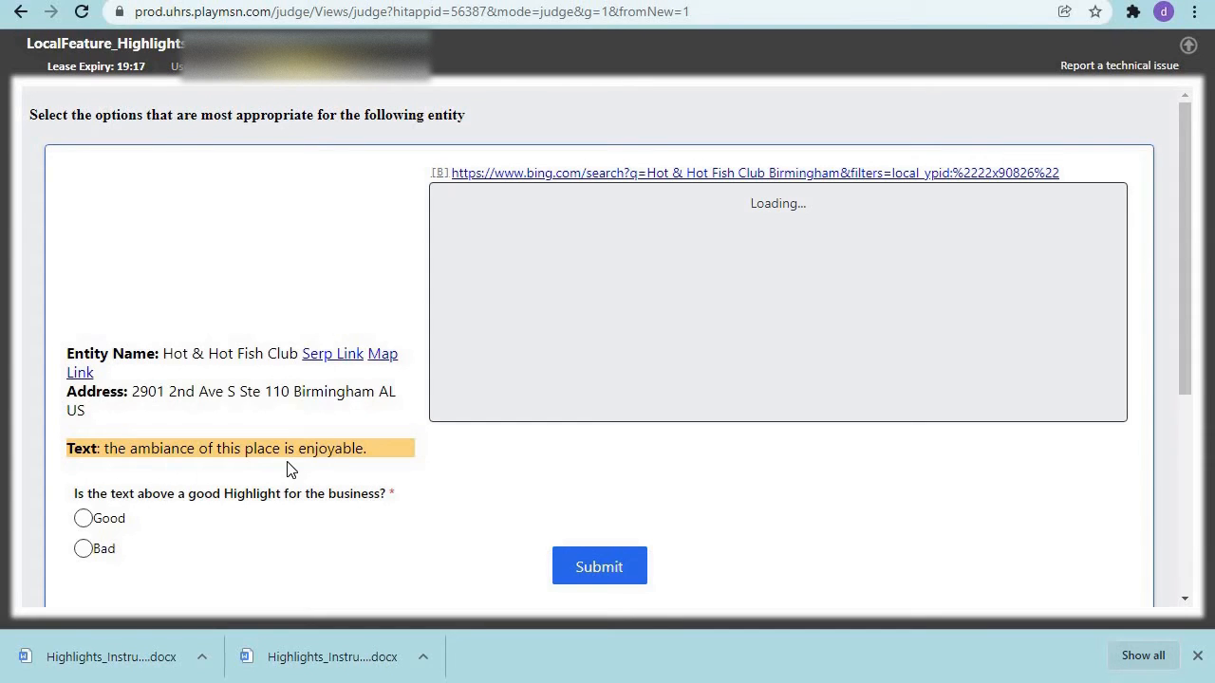
# Rate the Hot & Hot Fish Club ambiance and Nairobi Bar & Grill seating highlights Good, submitting each
pyautogui.click(82, 518)
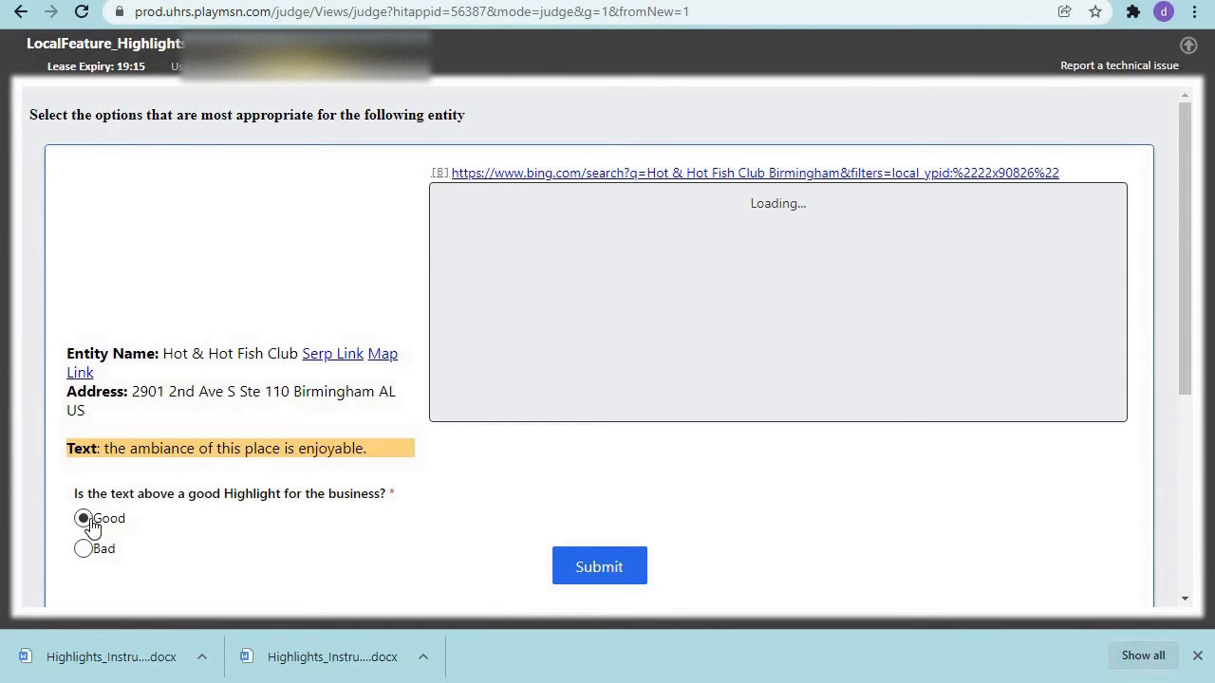
pyautogui.click(84, 518)
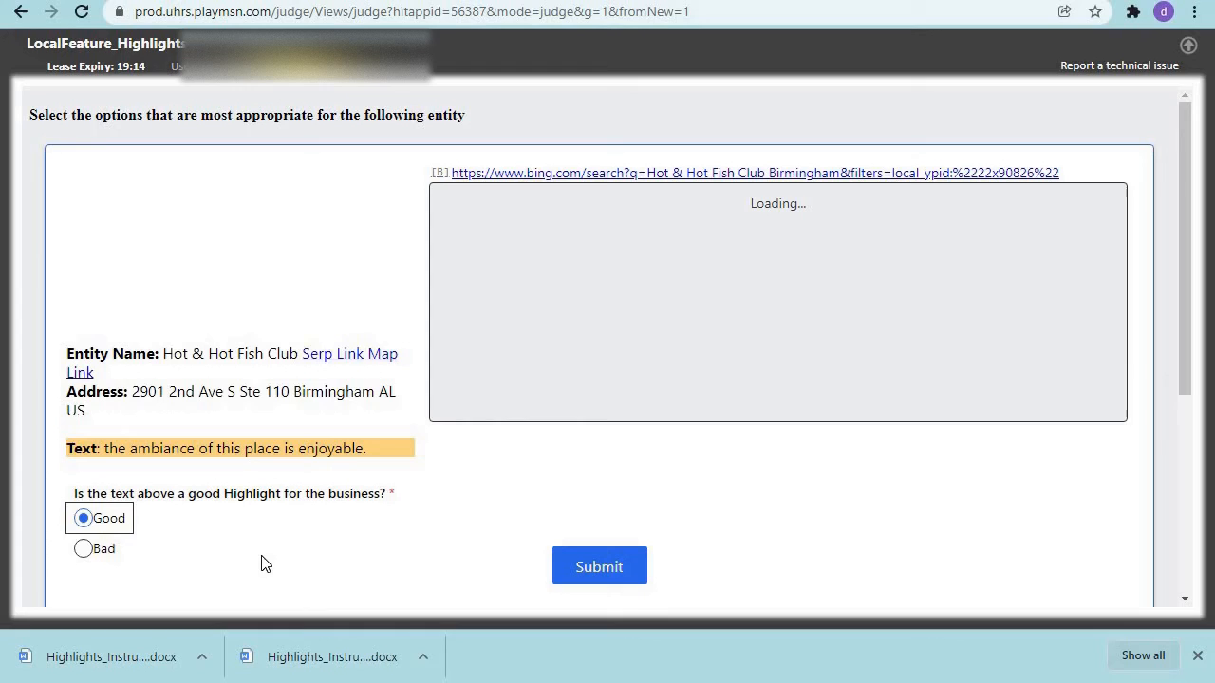
pyautogui.moveTo(372, 534)
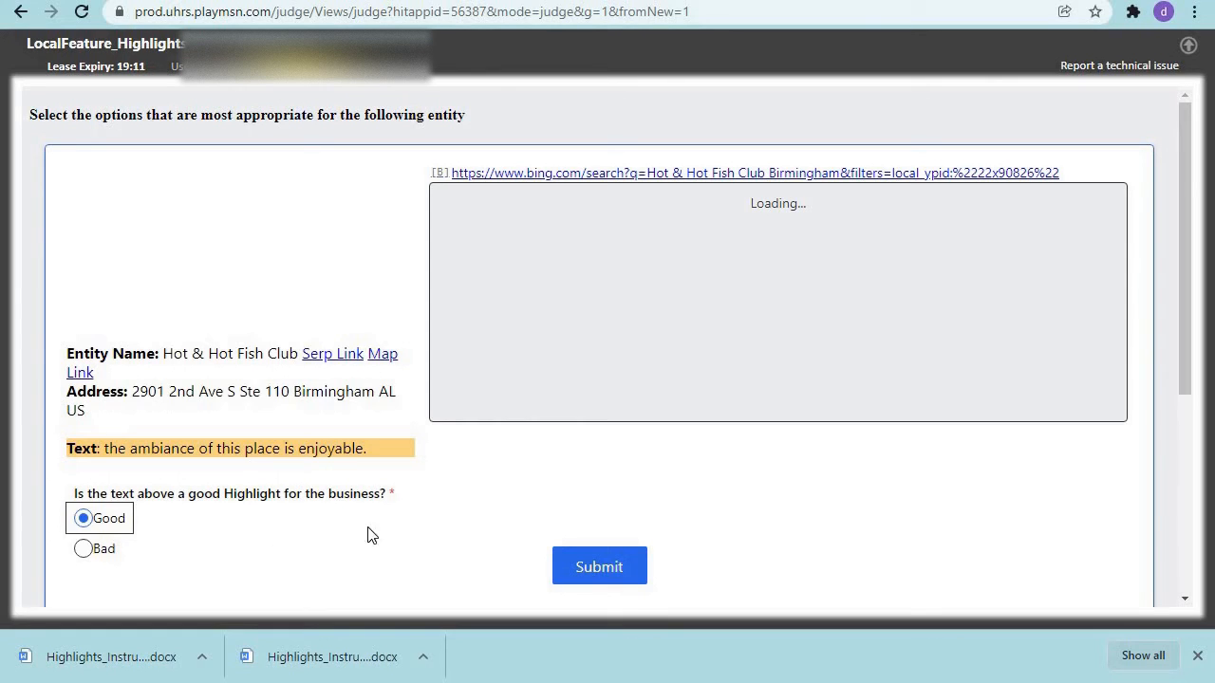
pyautogui.moveTo(584, 581)
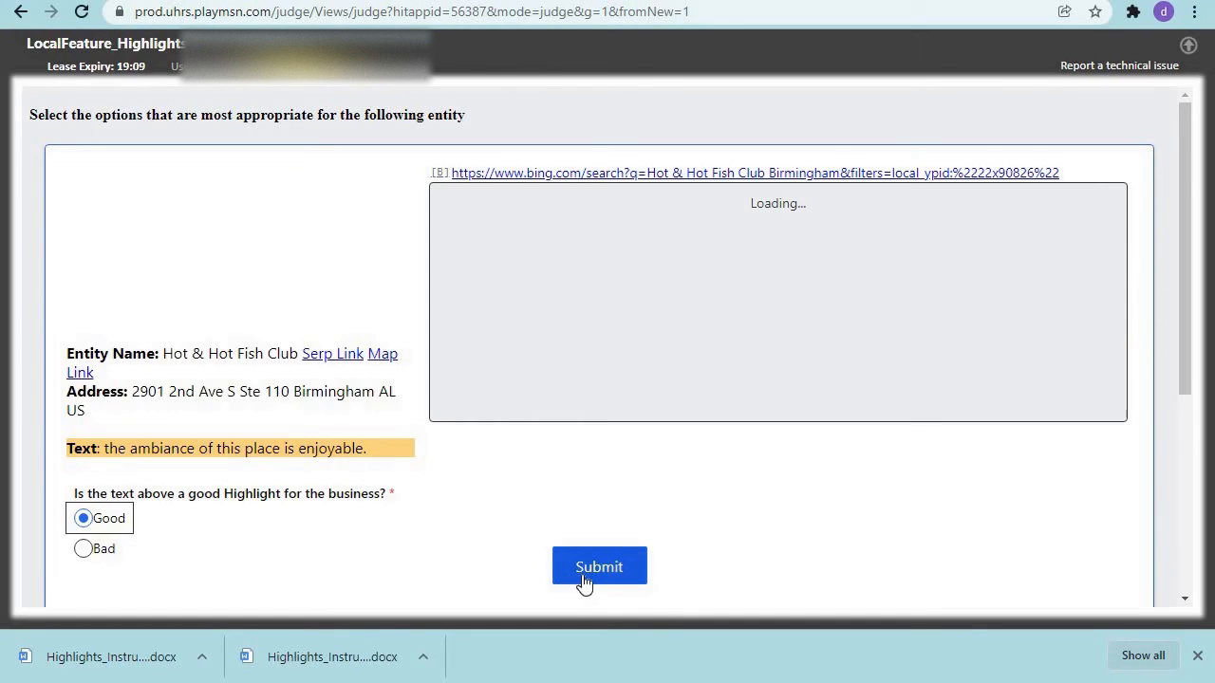
pyautogui.click(599, 567)
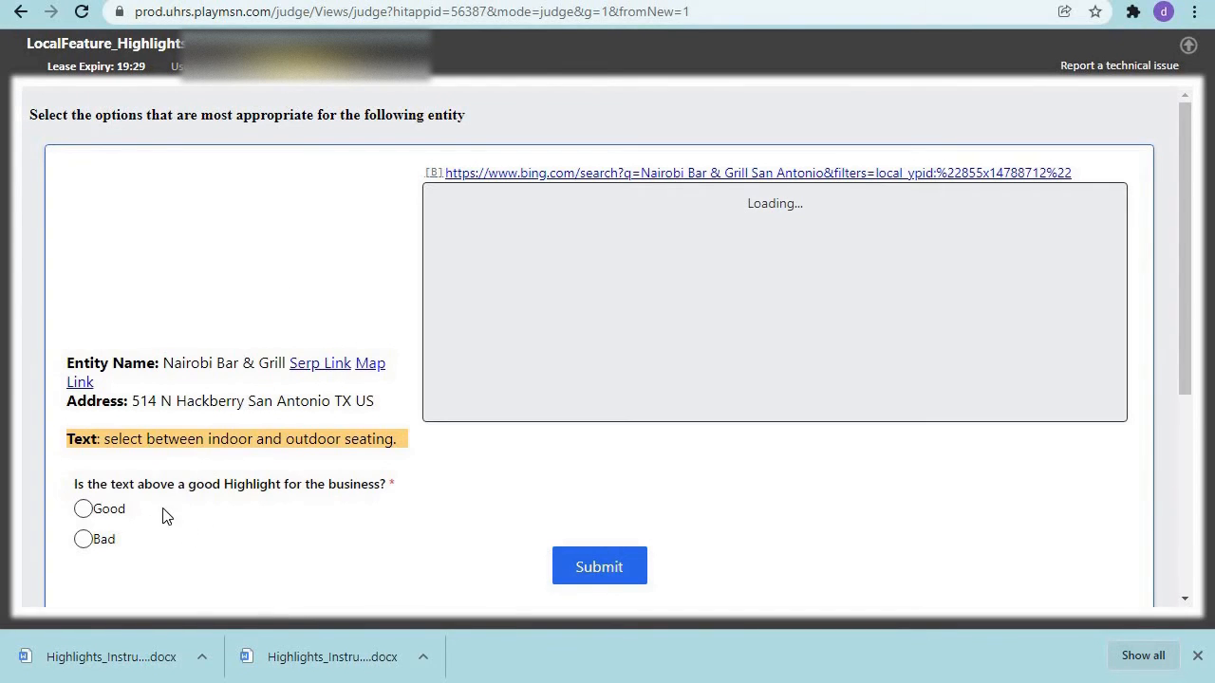
pyautogui.moveTo(235, 461)
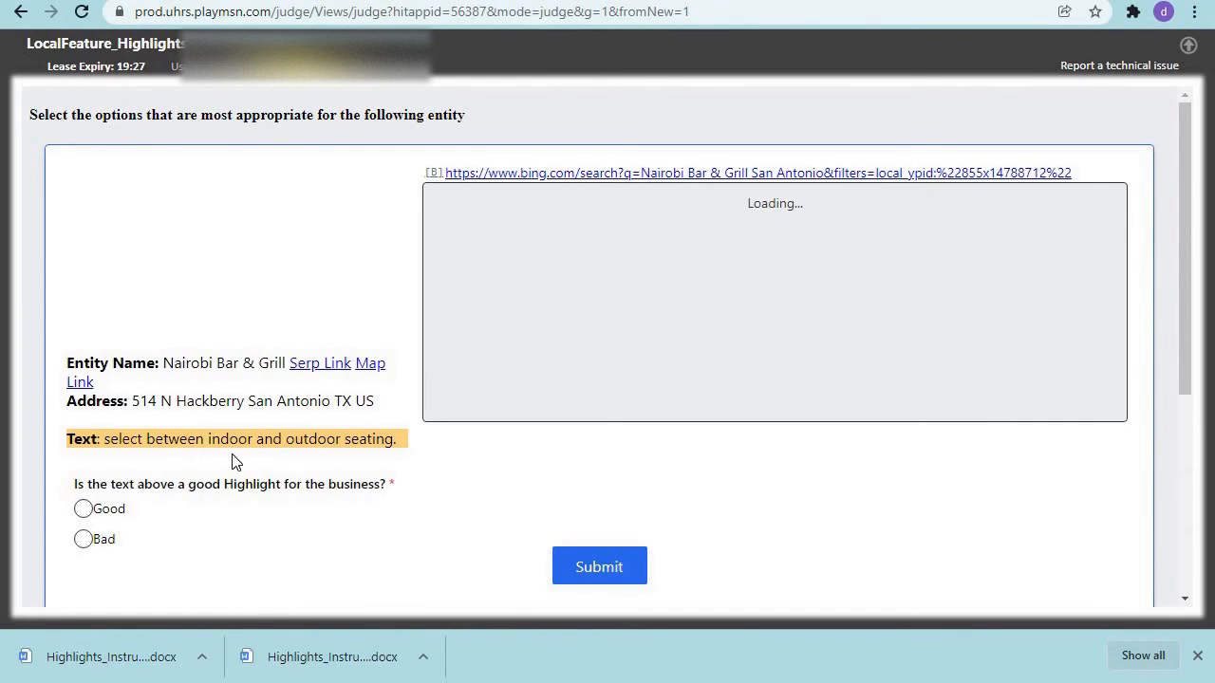
pyautogui.moveTo(399, 466)
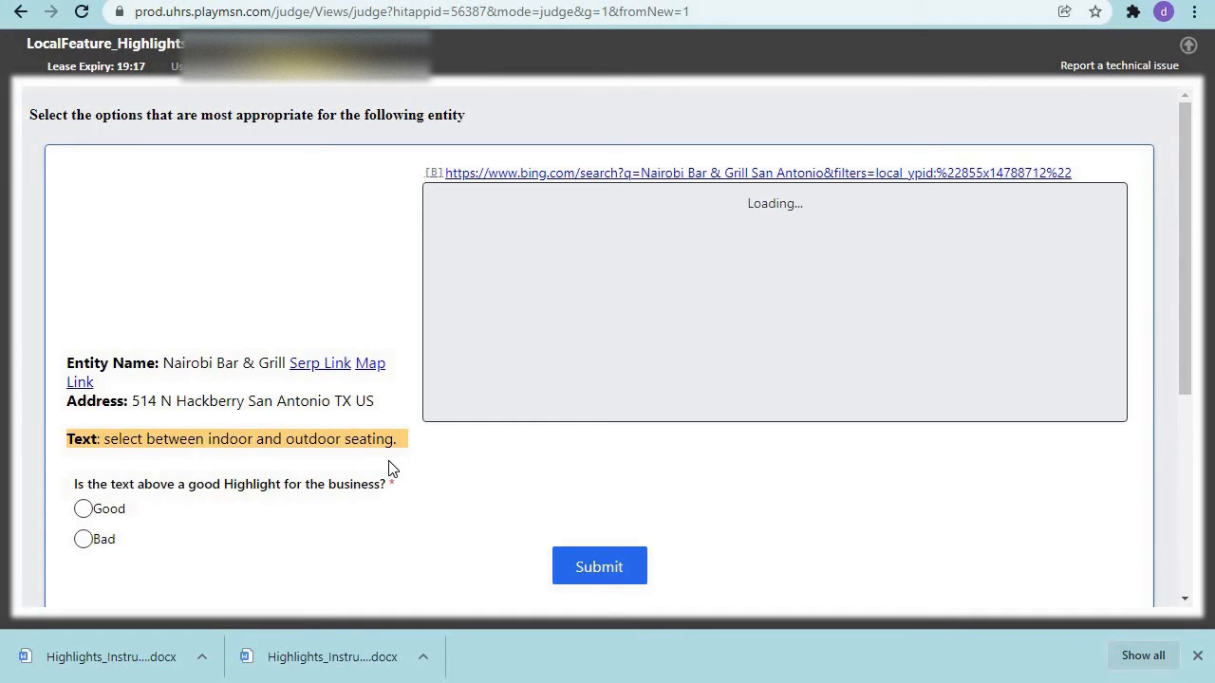
pyautogui.moveTo(373, 554)
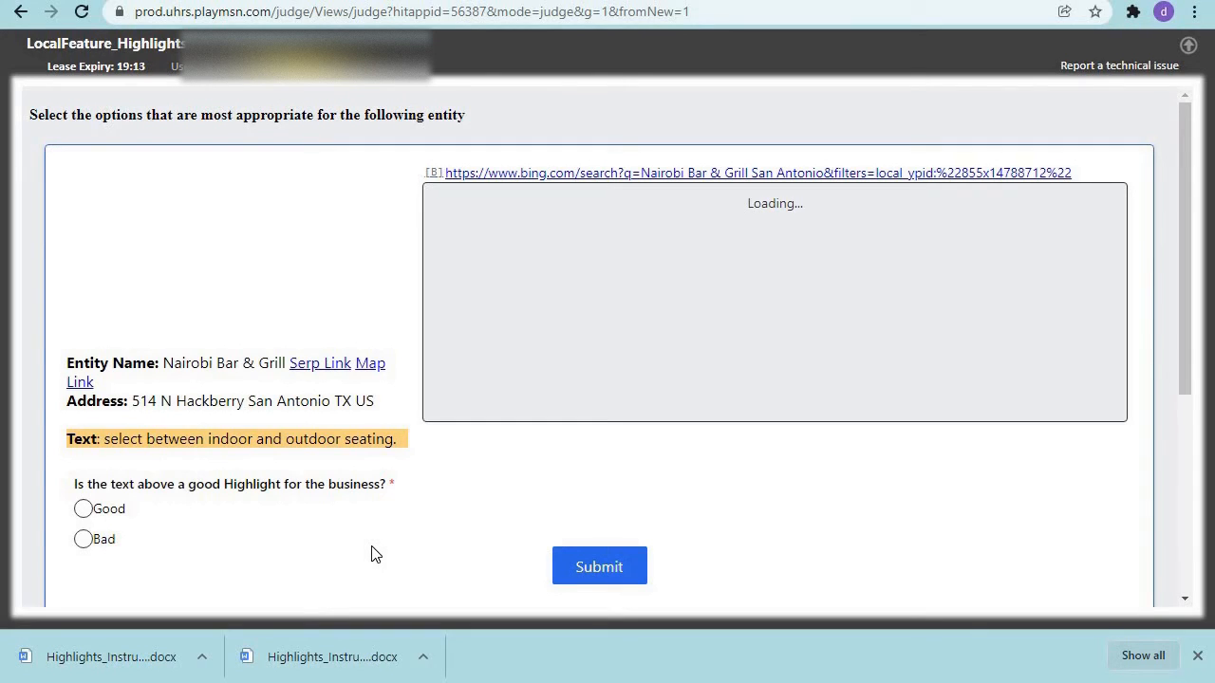
pyautogui.moveTo(369, 546)
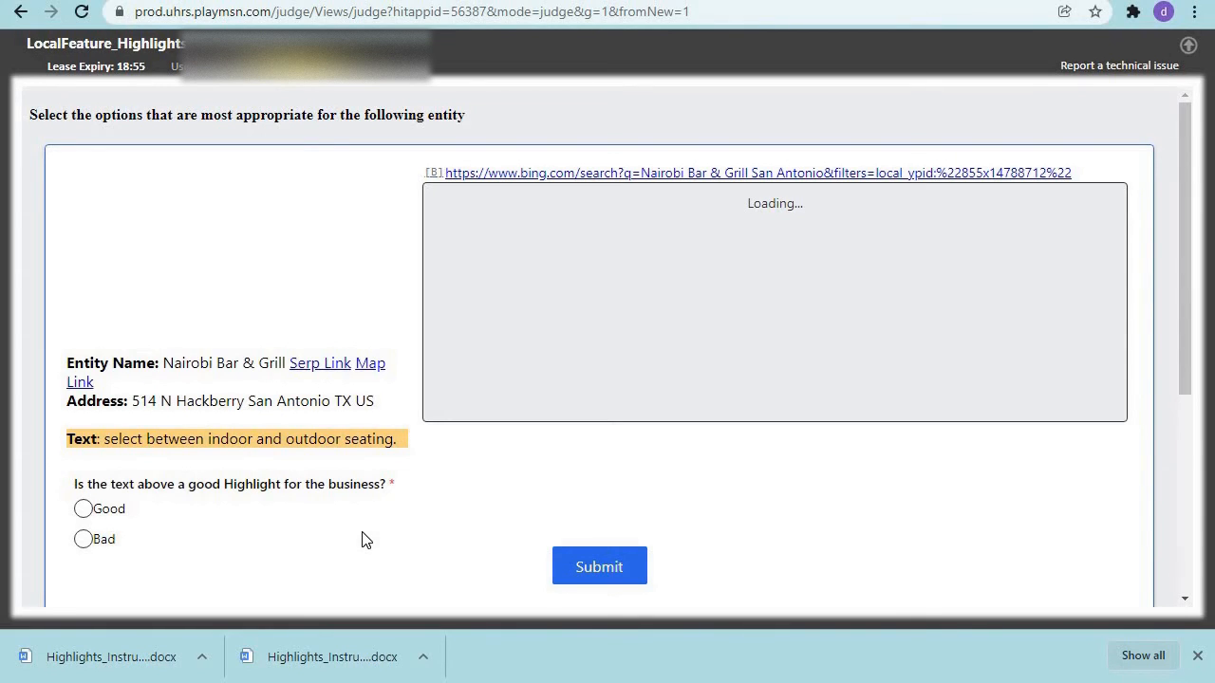
pyautogui.moveTo(183, 464)
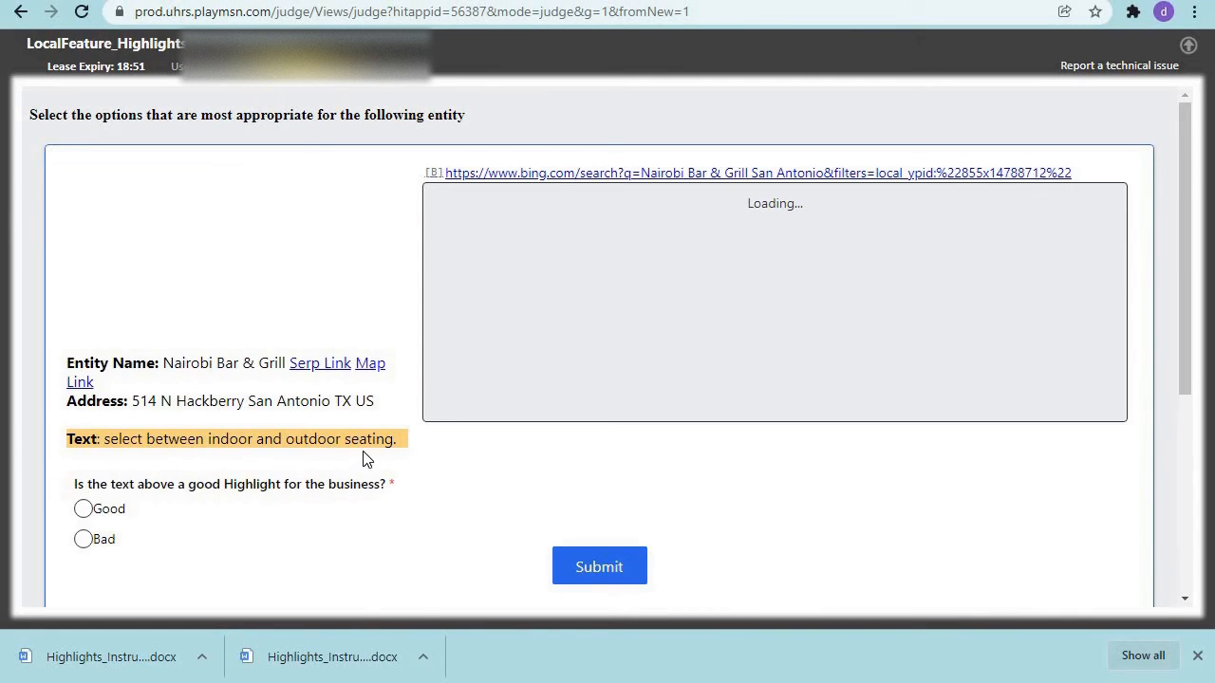
pyautogui.click(82, 509)
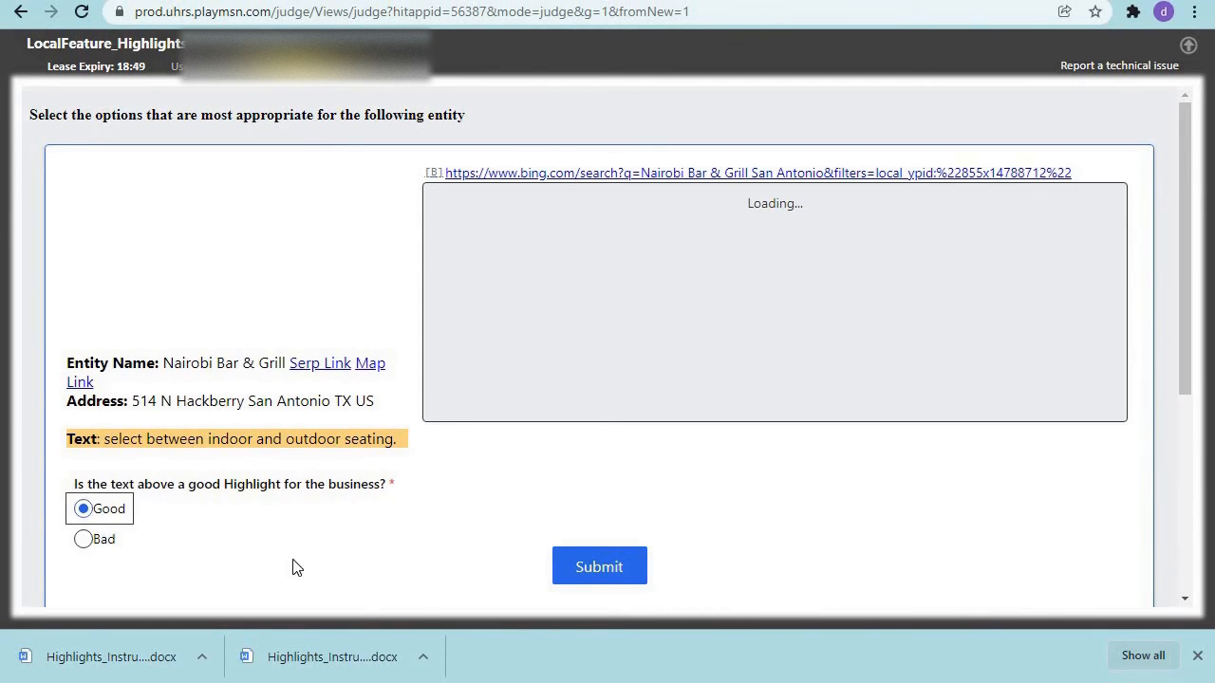
pyautogui.moveTo(346, 594)
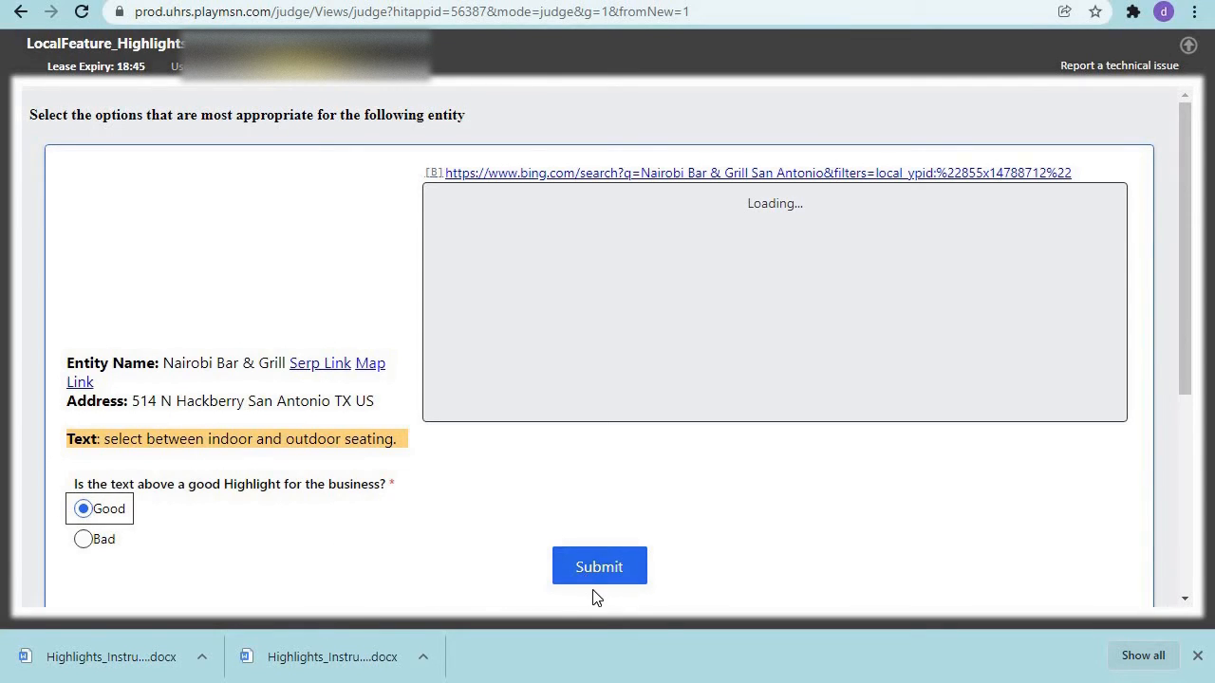
pyautogui.click(599, 567)
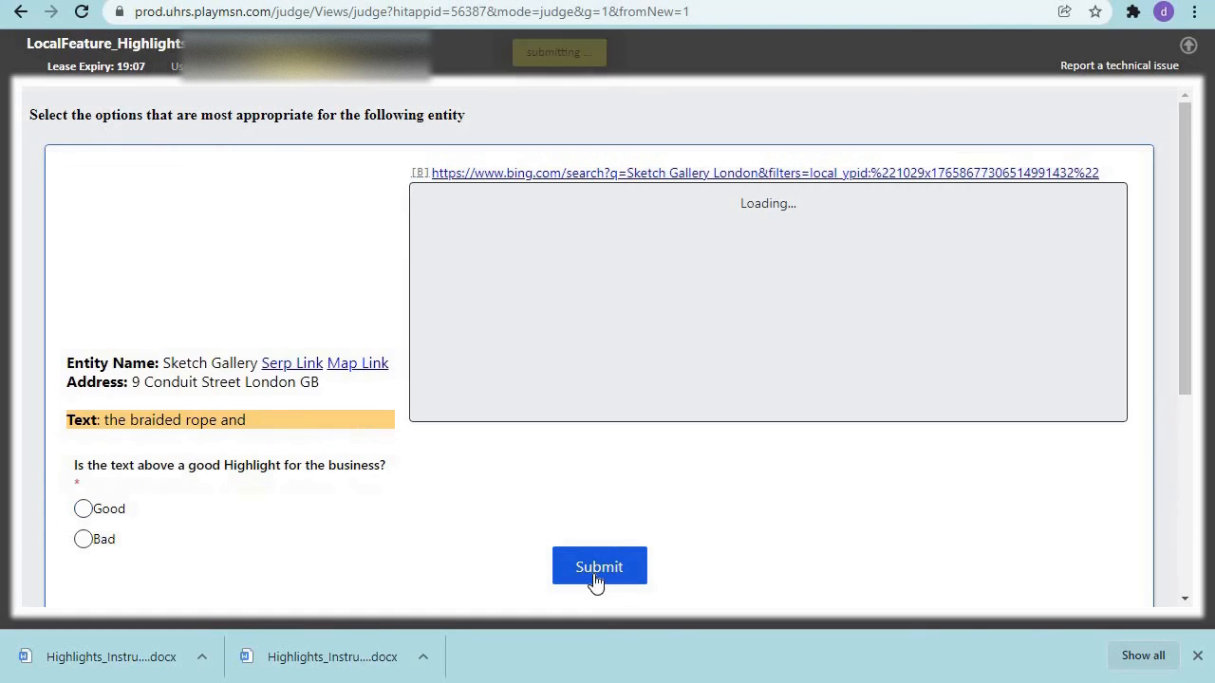
# Rate the Sketch Gallery highlight 'the braided rope and' Bad and submit it
pyautogui.click(599, 566)
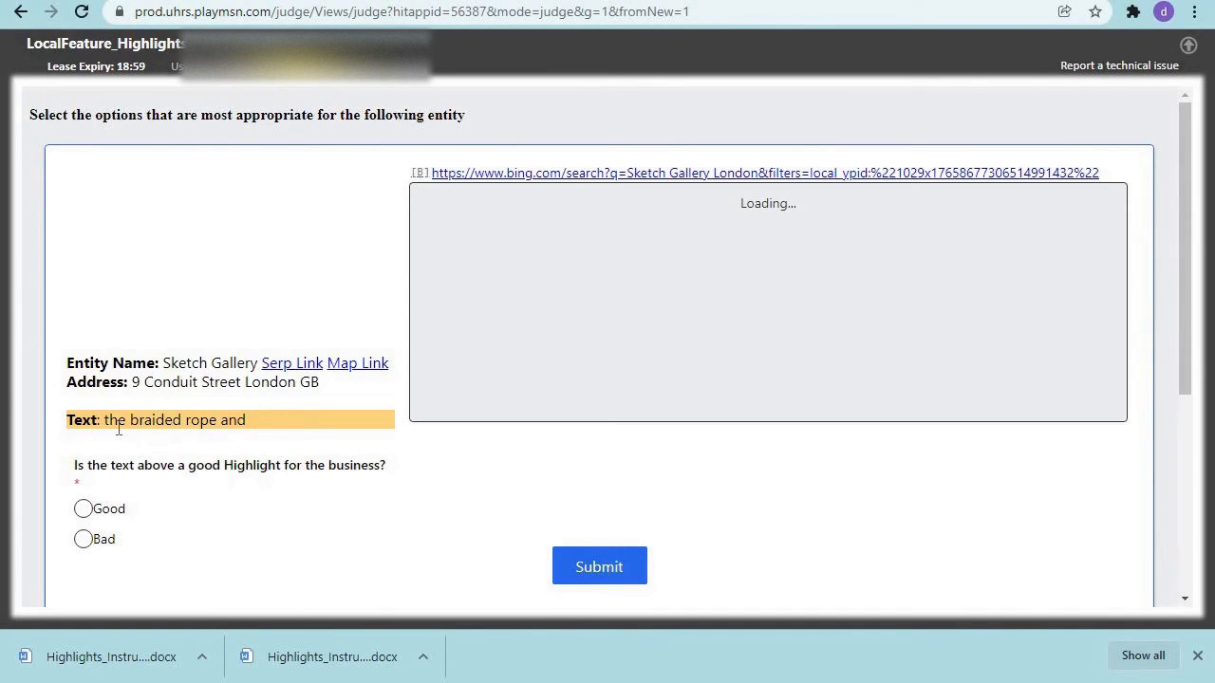
pyautogui.moveTo(219, 437)
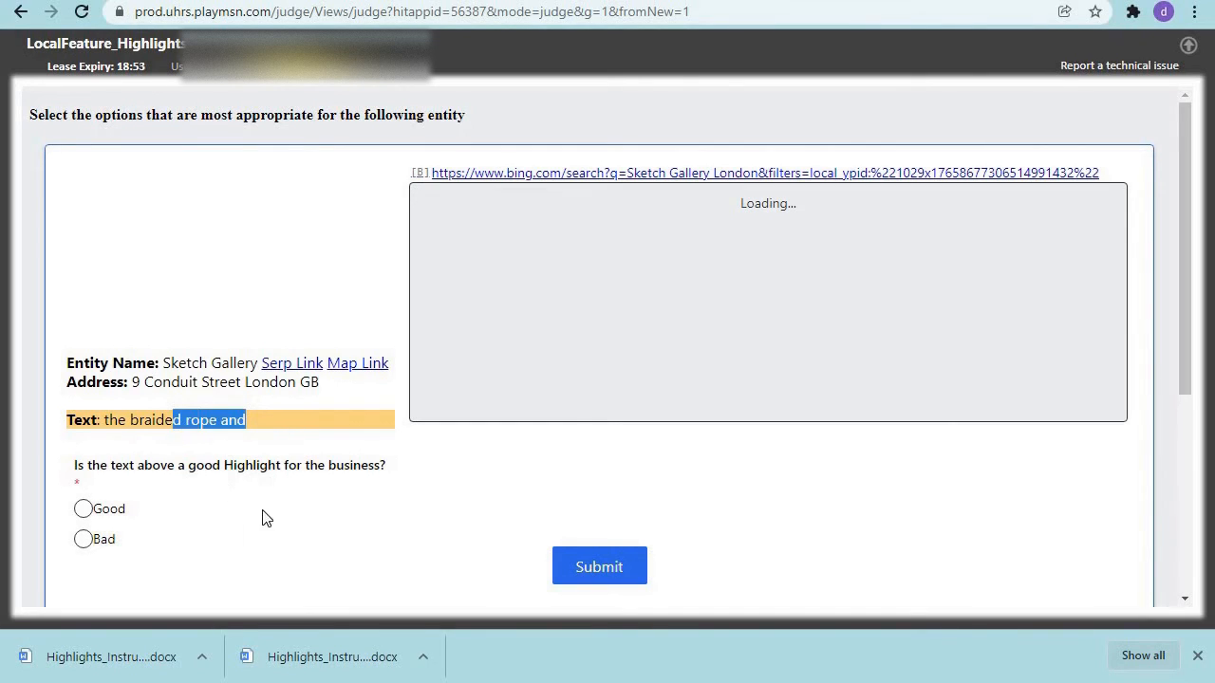
pyautogui.click(83, 539)
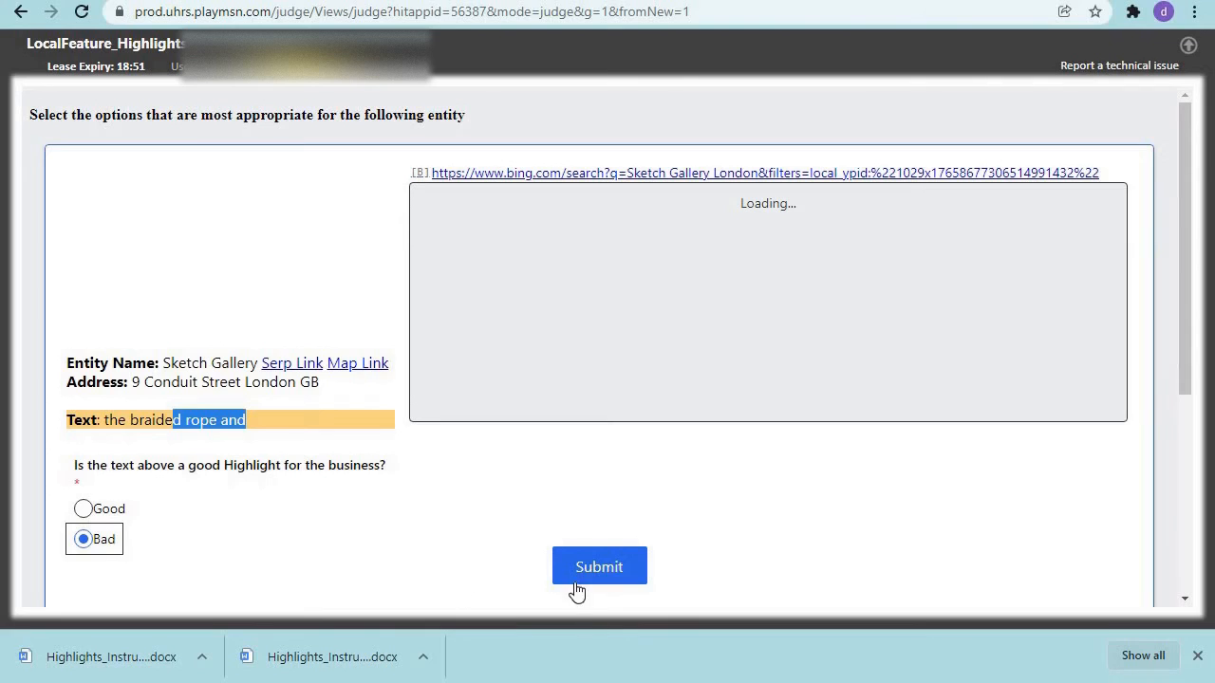
pyautogui.click(599, 567)
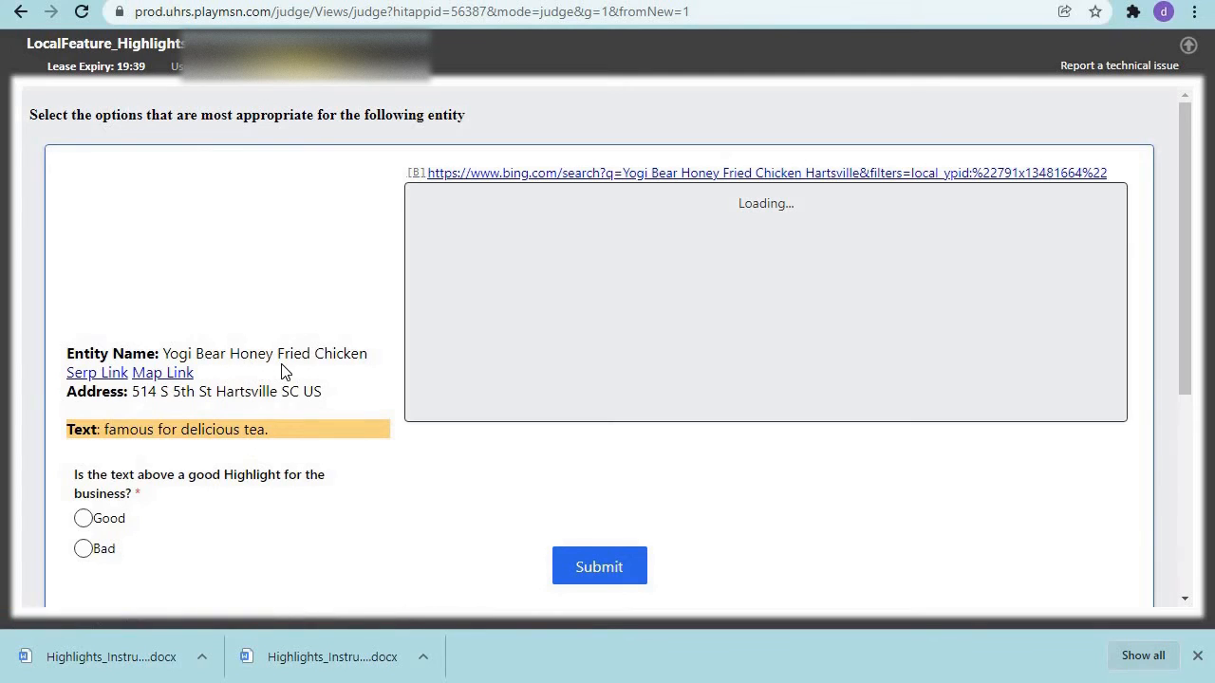
pyautogui.moveTo(218, 361)
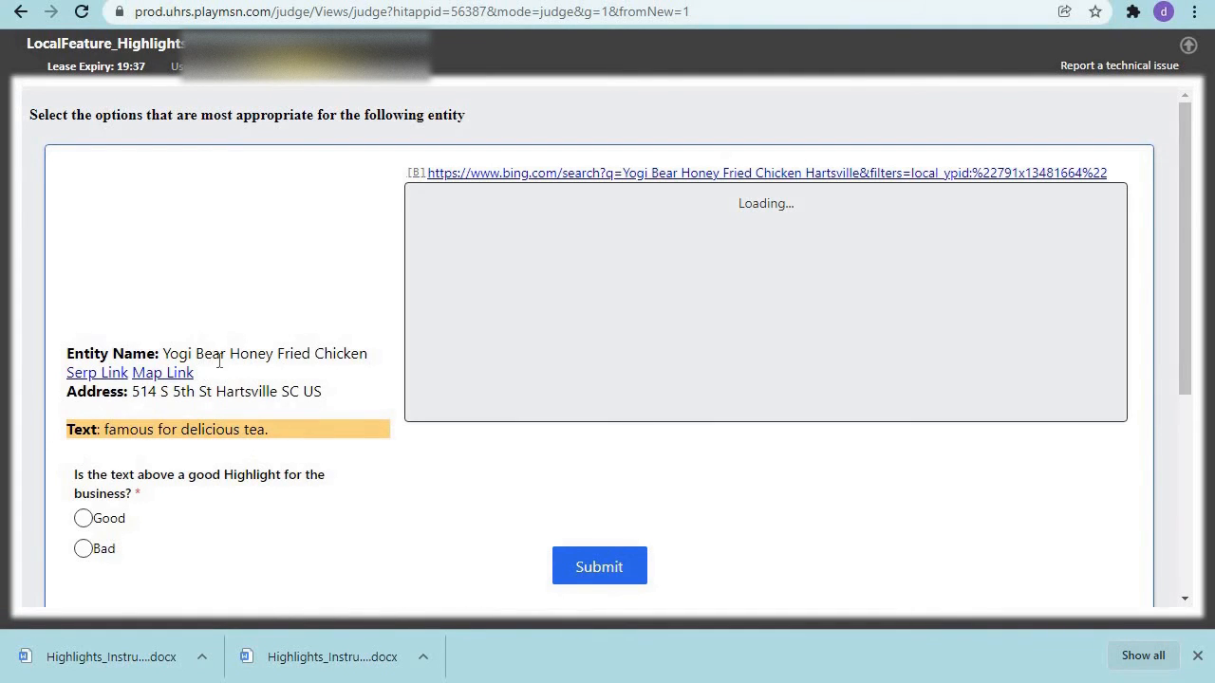
pyautogui.moveTo(380, 360)
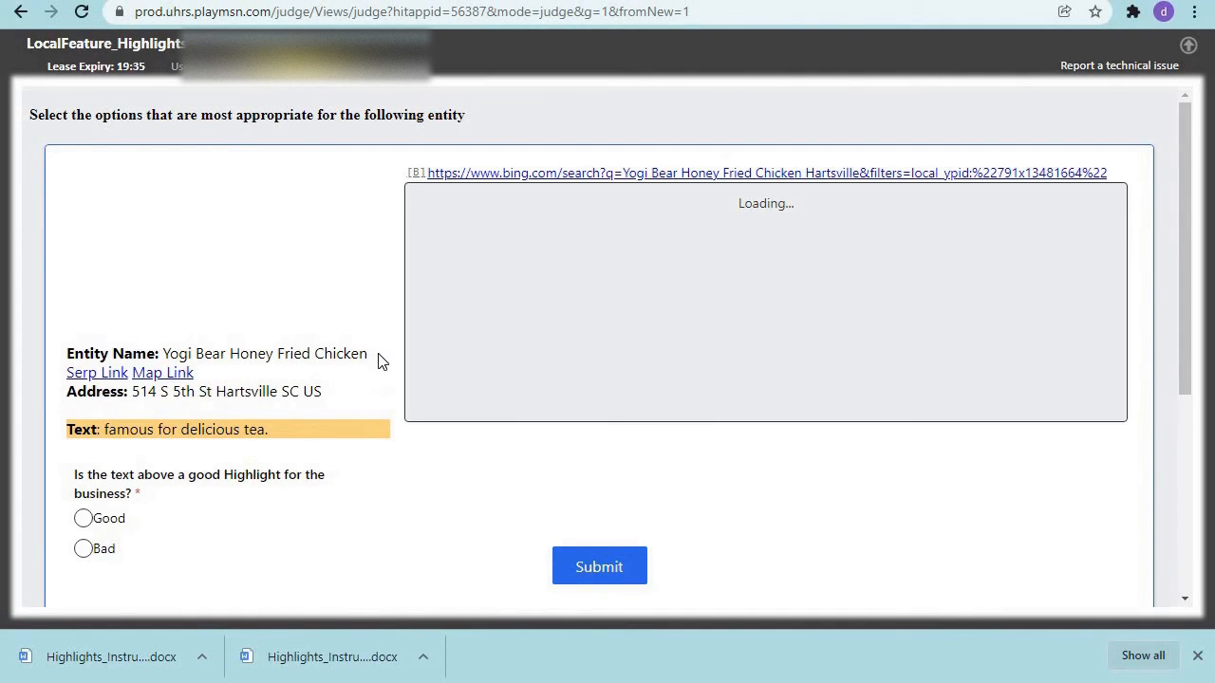
pyautogui.moveTo(411, 383)
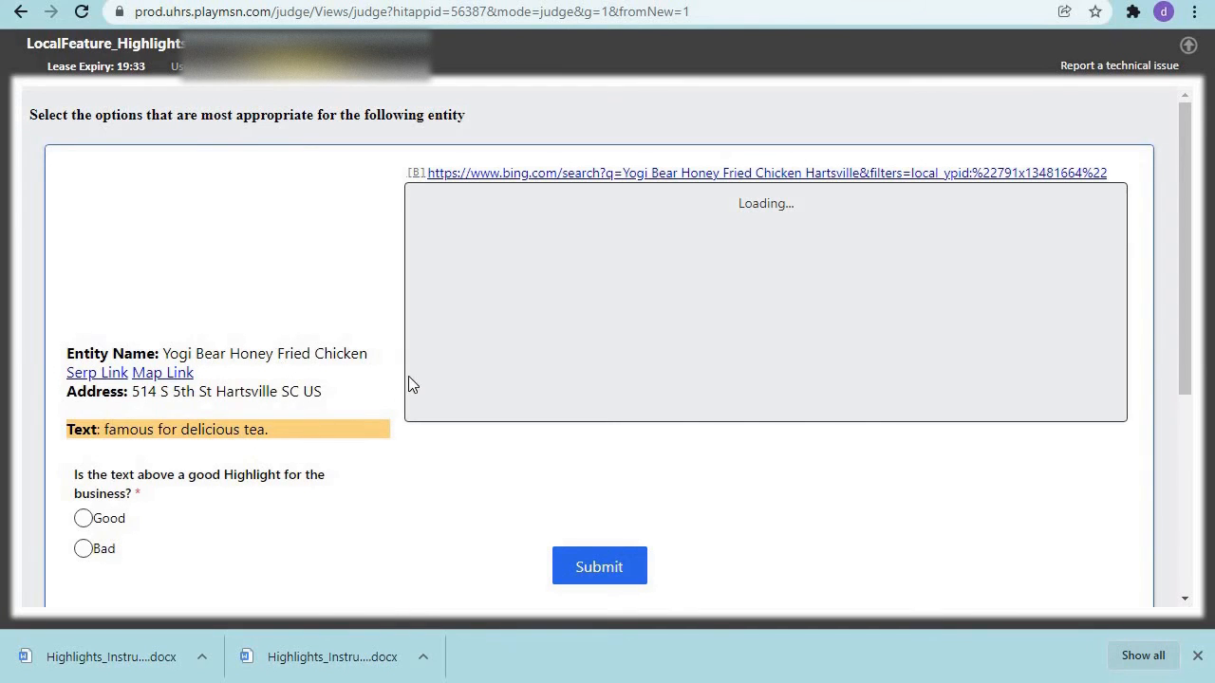
pyautogui.moveTo(228, 448)
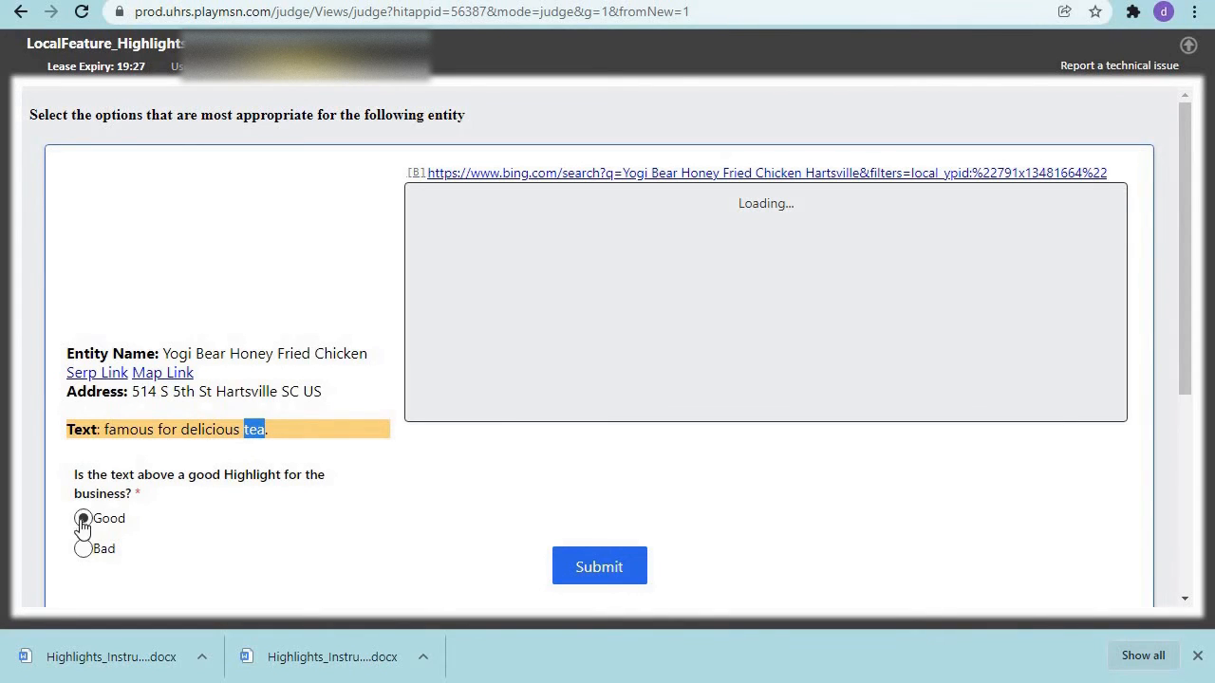
# Mark Yogi Bear Honey Fried Chicken and Black Oak Grill highlights Good, submitting each
pyautogui.click(82, 518)
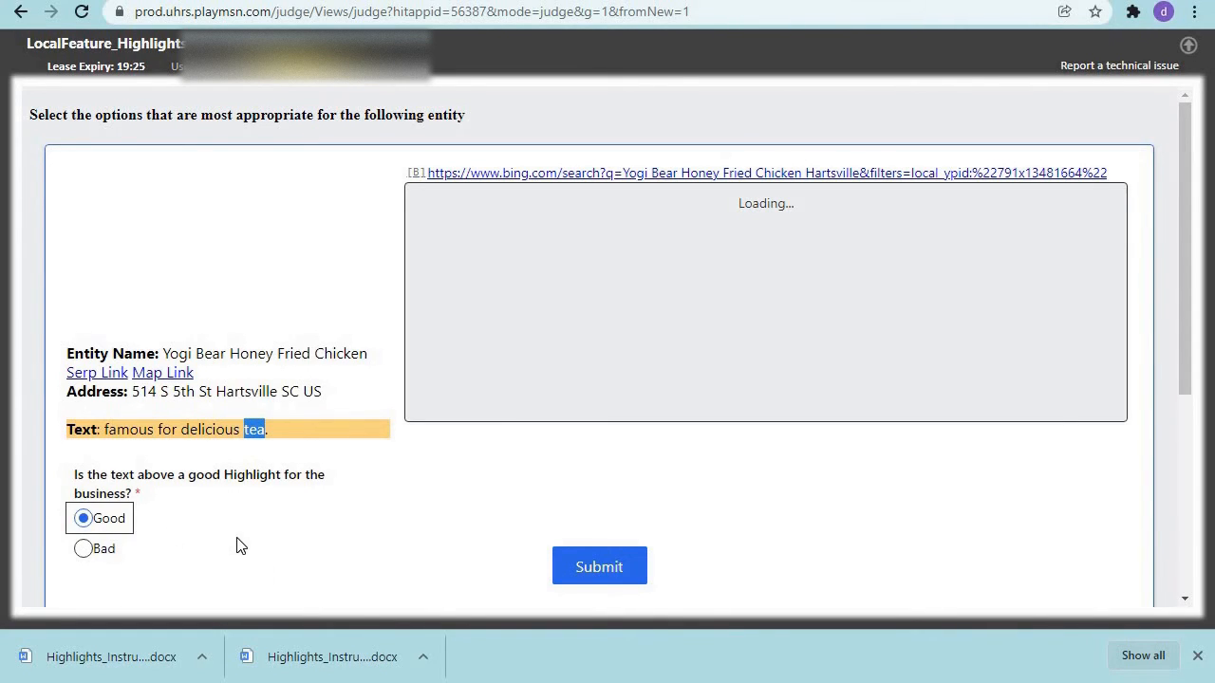
pyautogui.click(598, 567)
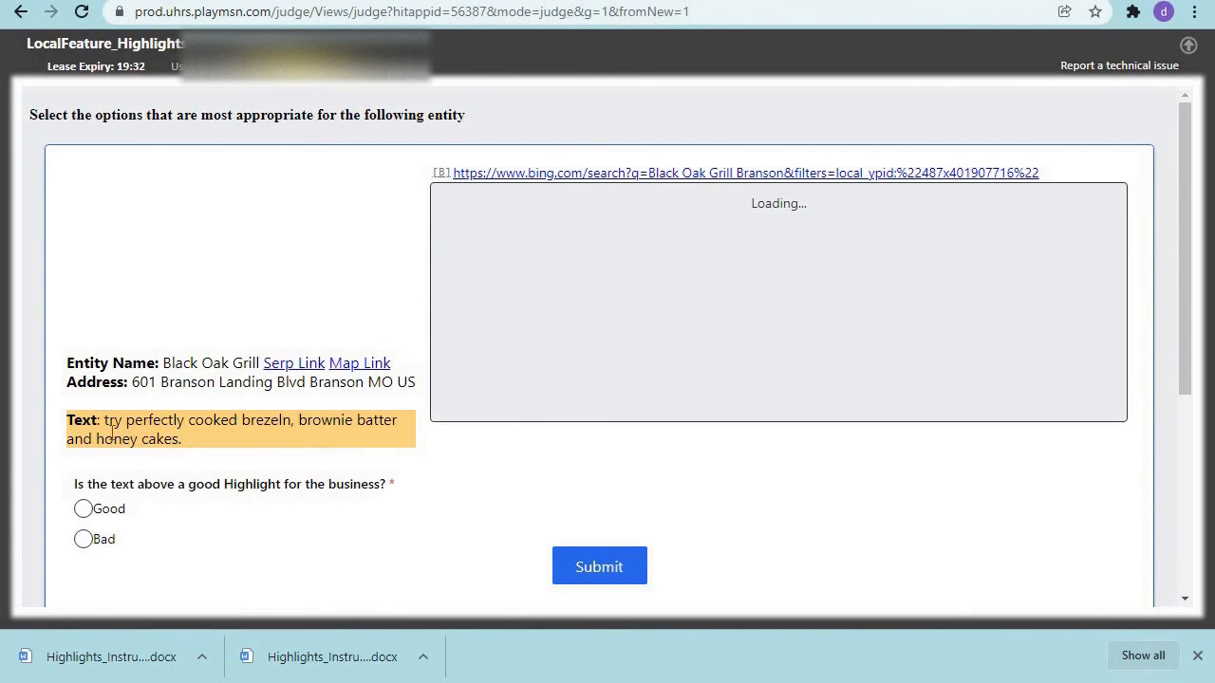
pyautogui.moveTo(176, 426)
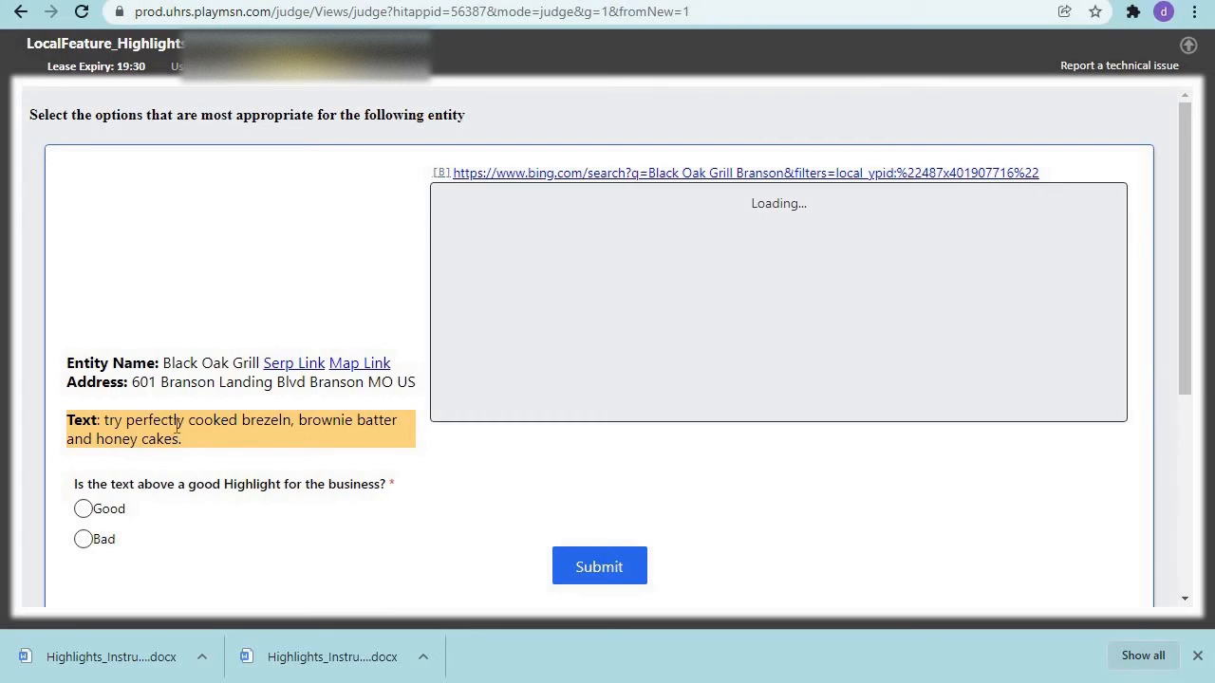
pyautogui.moveTo(323, 439)
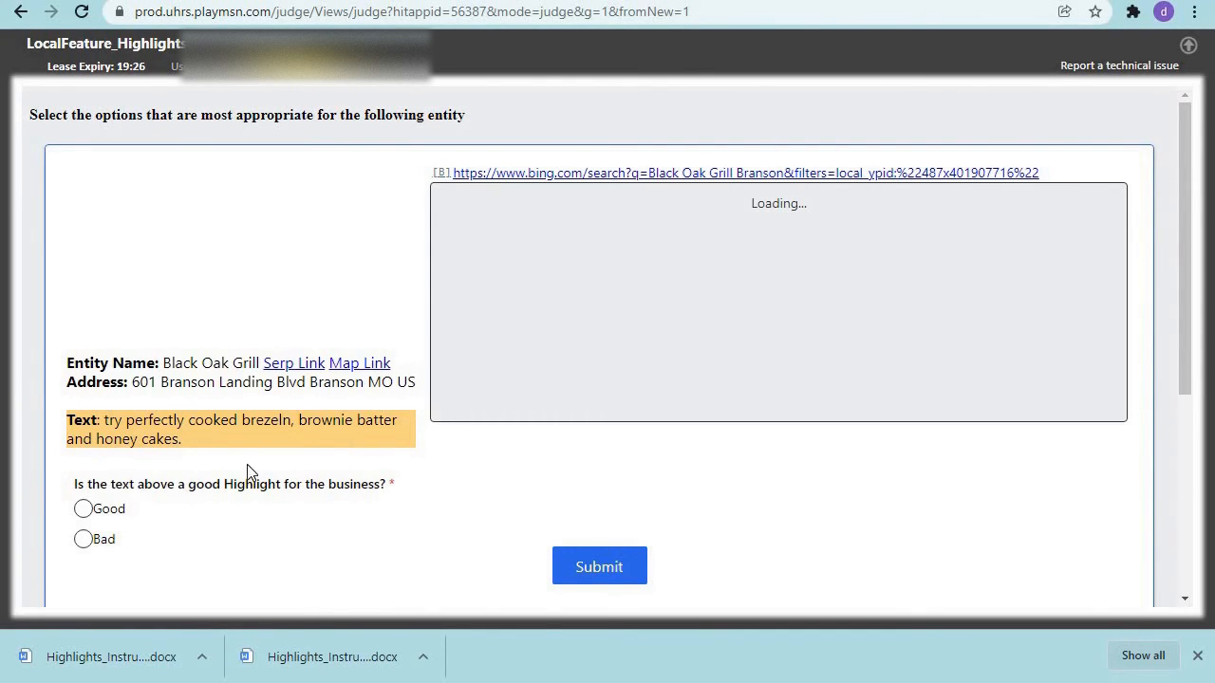
pyautogui.click(83, 509)
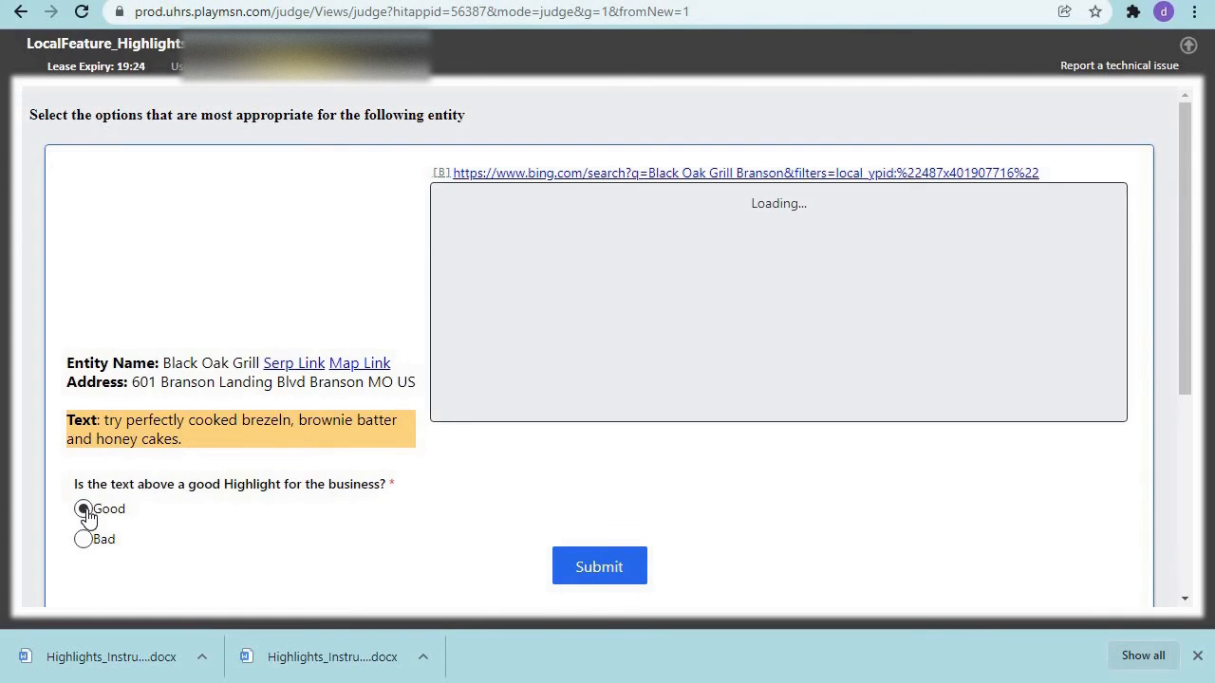
pyautogui.click(599, 567)
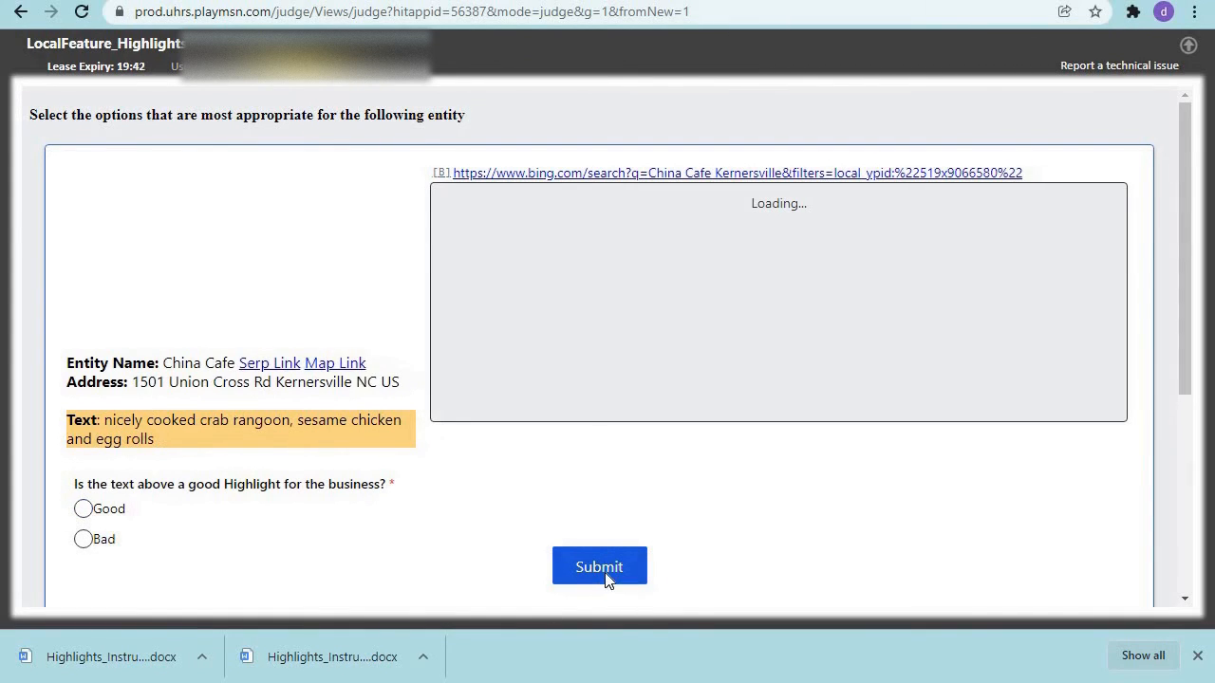
# Rate the China Cafe crab rangoon highlight Good and submit it
pyautogui.click(599, 566)
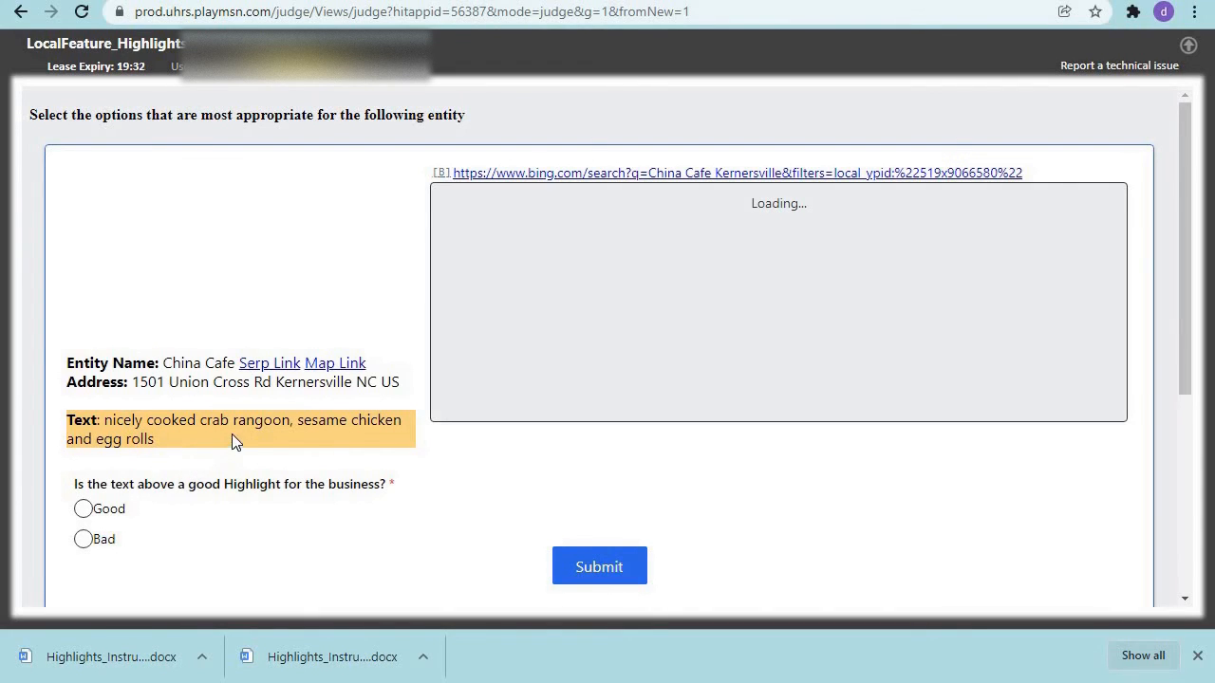
pyautogui.moveTo(308, 439)
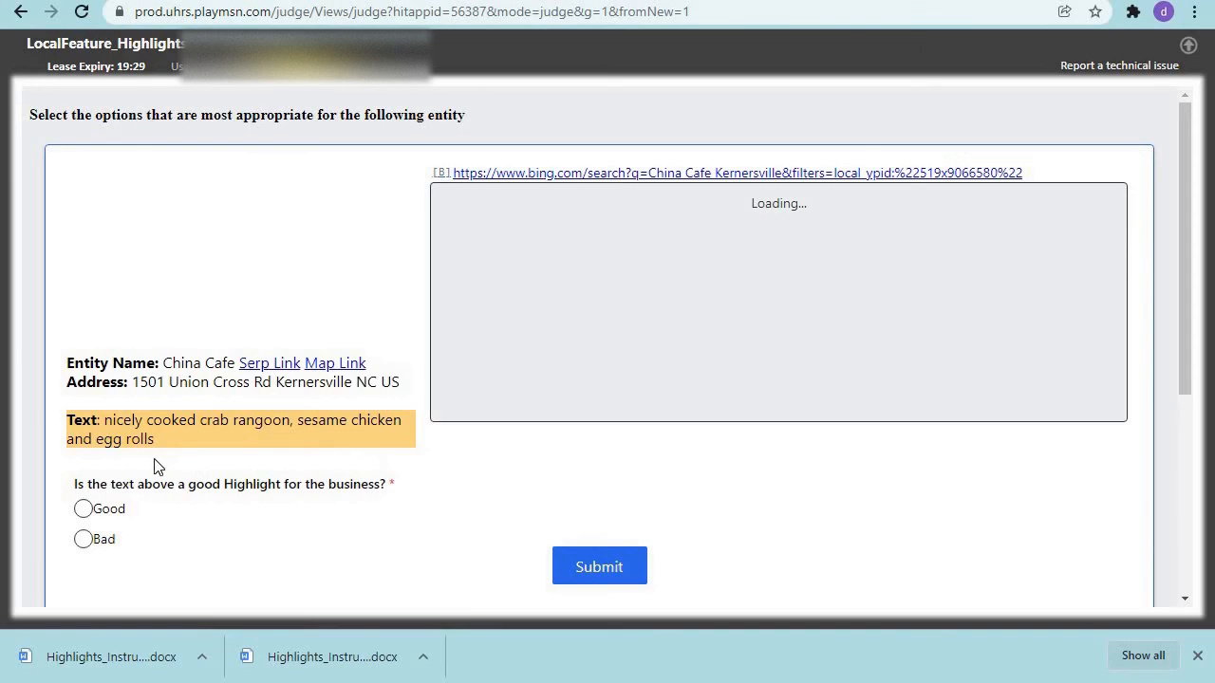
pyautogui.click(83, 509)
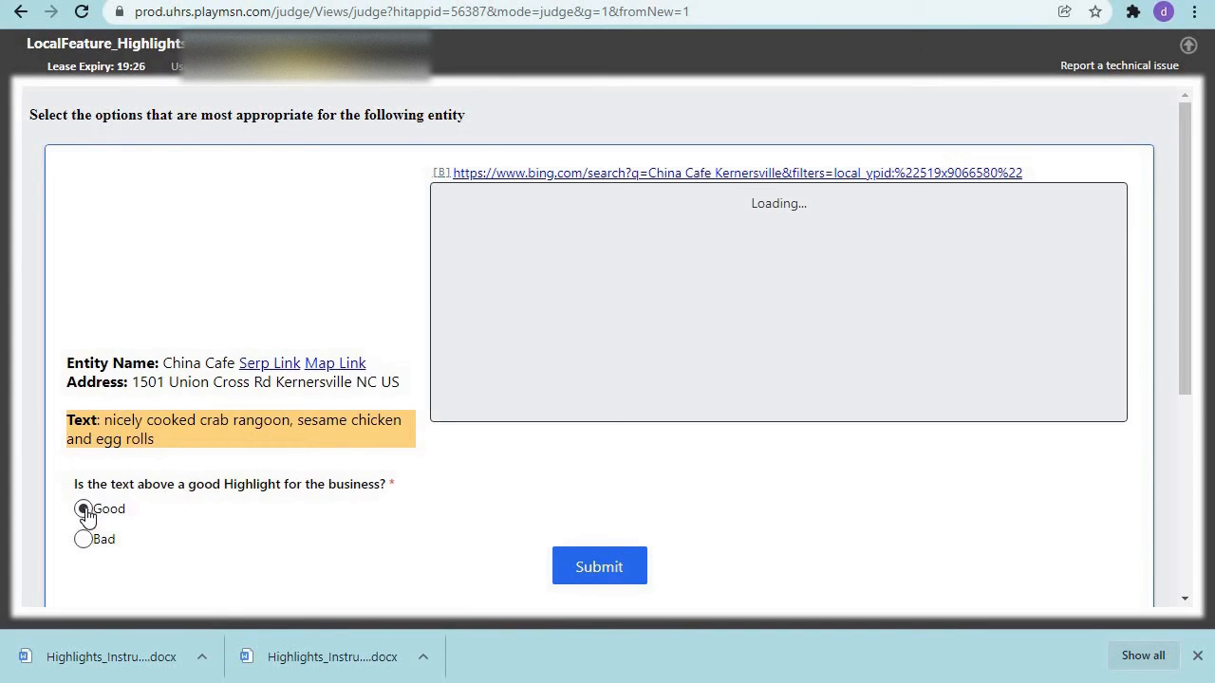
pyautogui.click(83, 509)
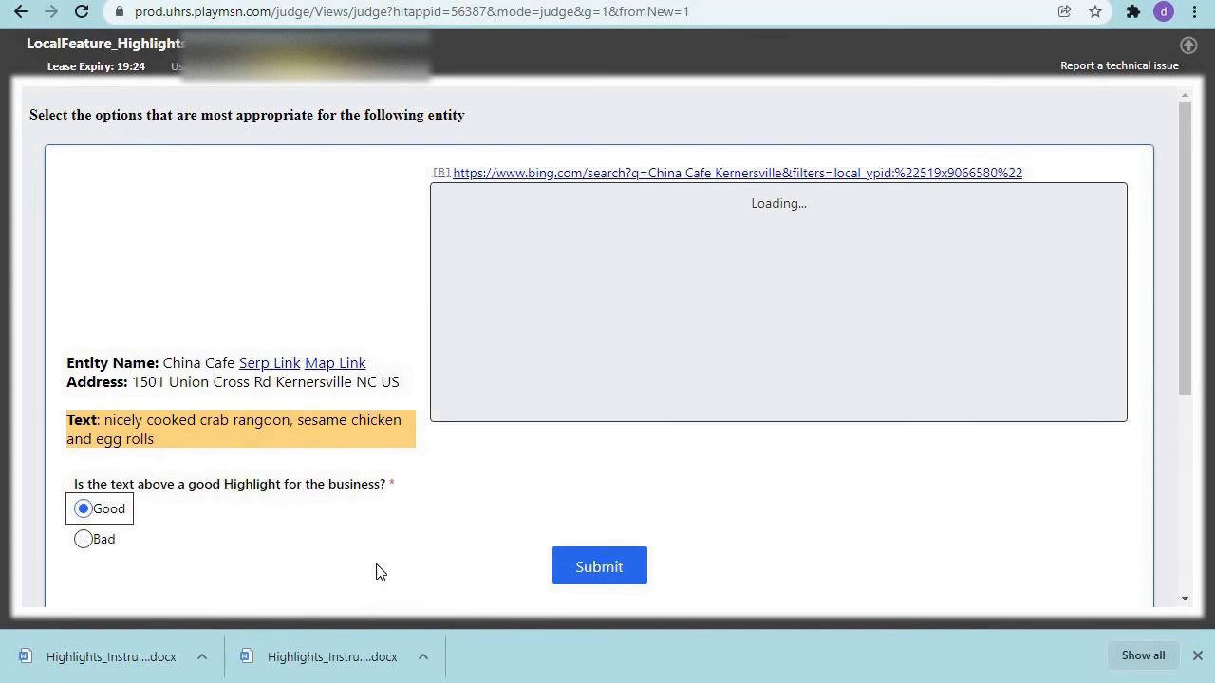
pyautogui.click(599, 566)
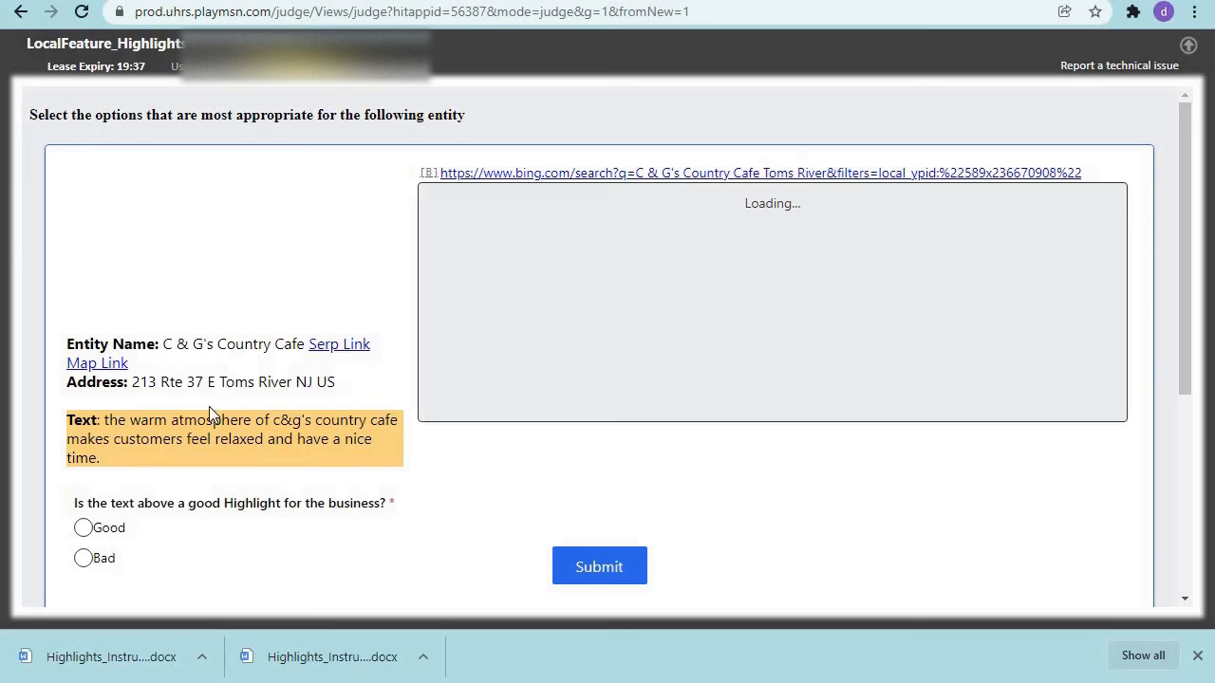
pyautogui.moveTo(187, 492)
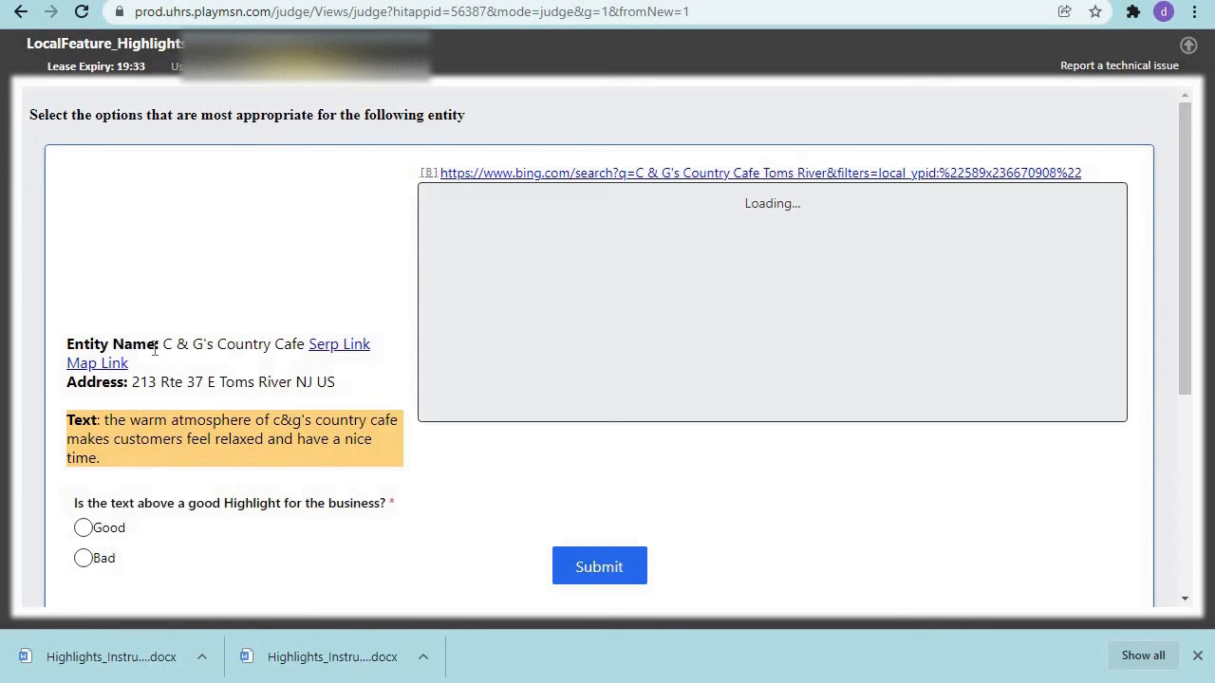
pyautogui.moveTo(217, 500)
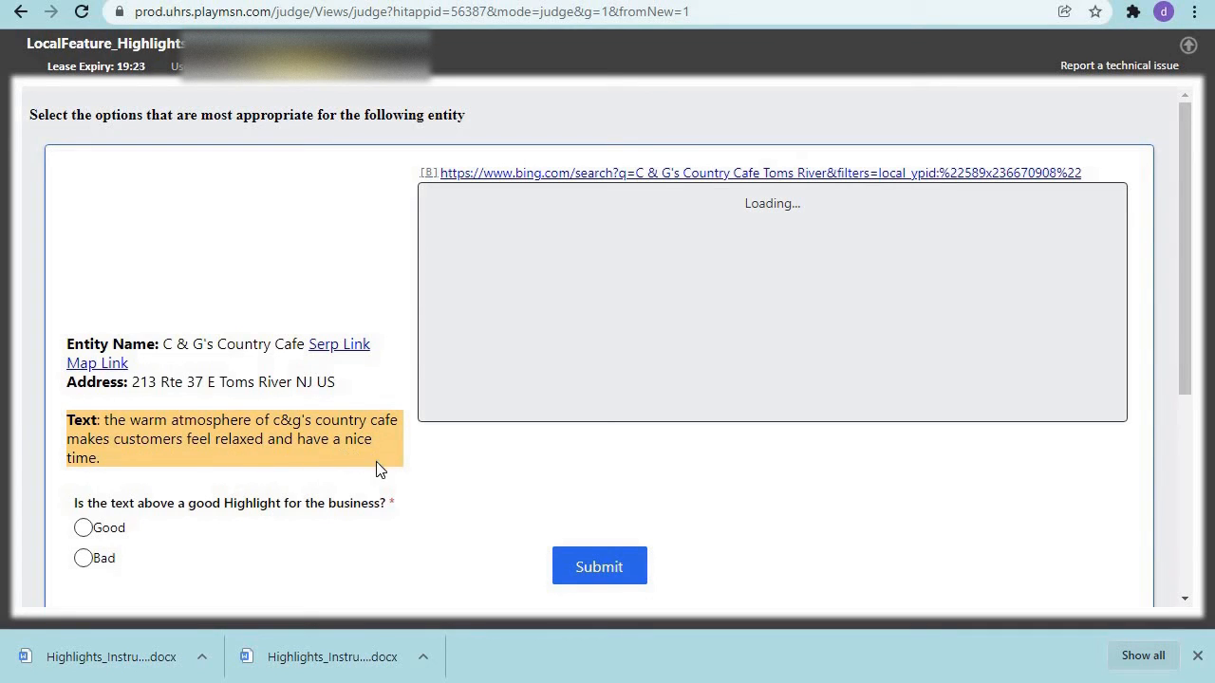
pyautogui.moveTo(151, 536)
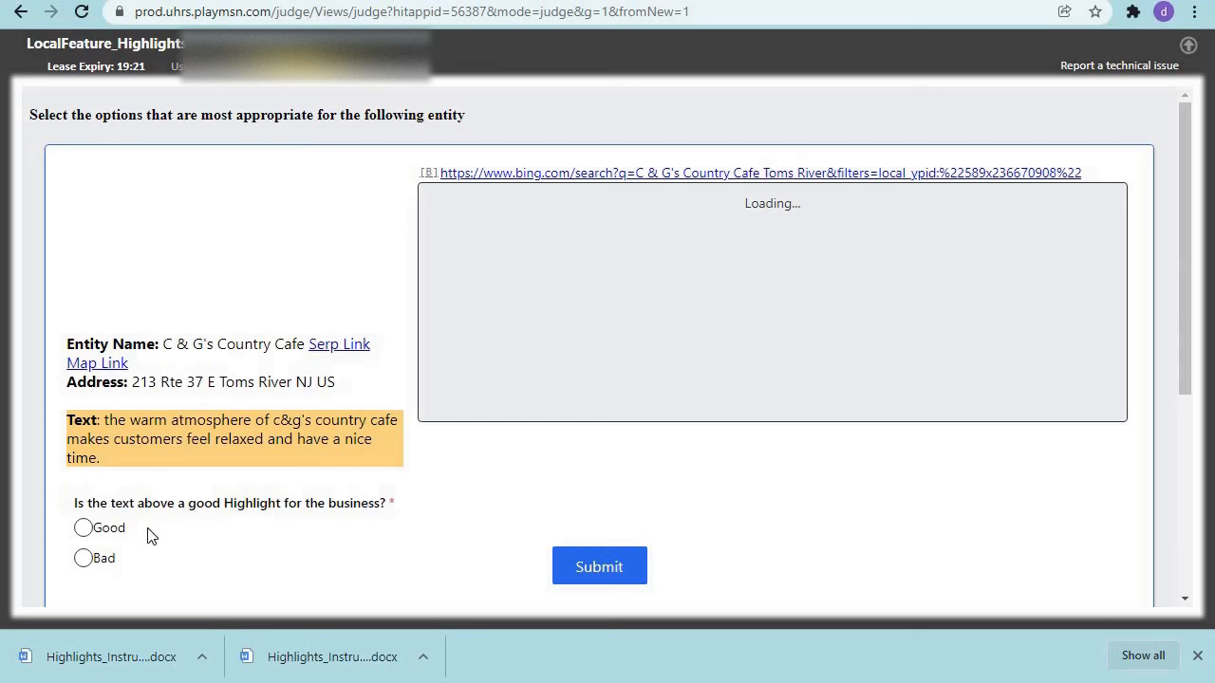
# Rate the C & G's Country Cafe highlight Good and submit the final answer
pyautogui.click(84, 527)
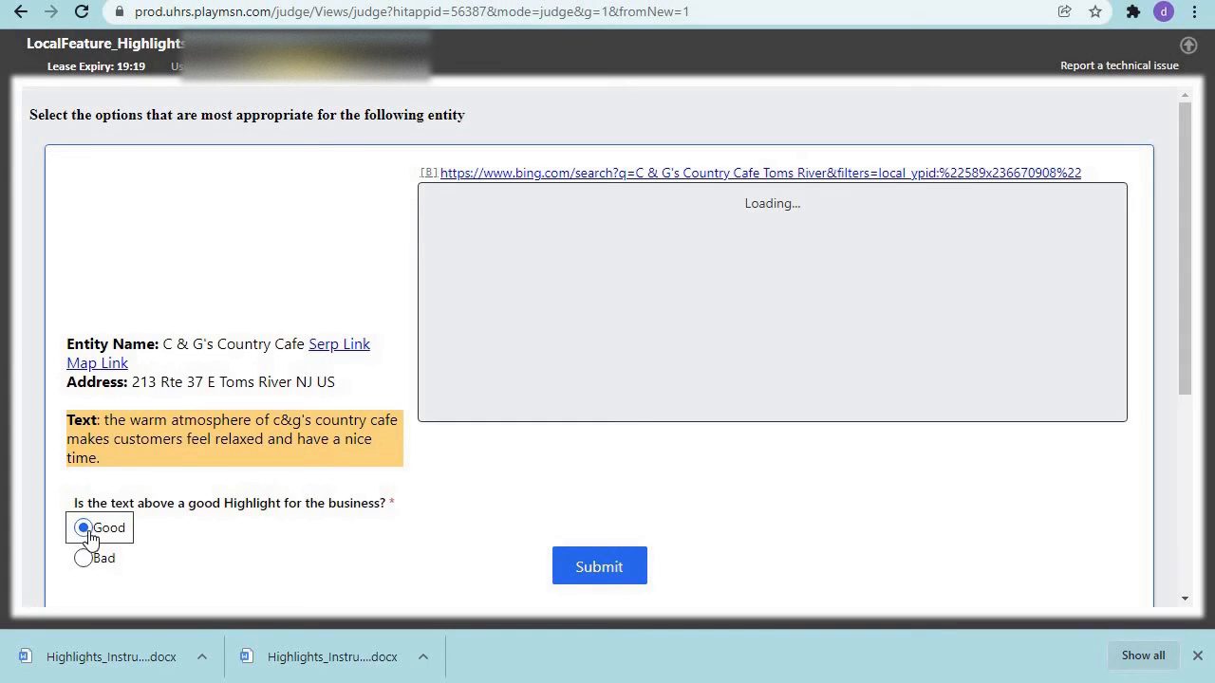
pyautogui.moveTo(166, 570)
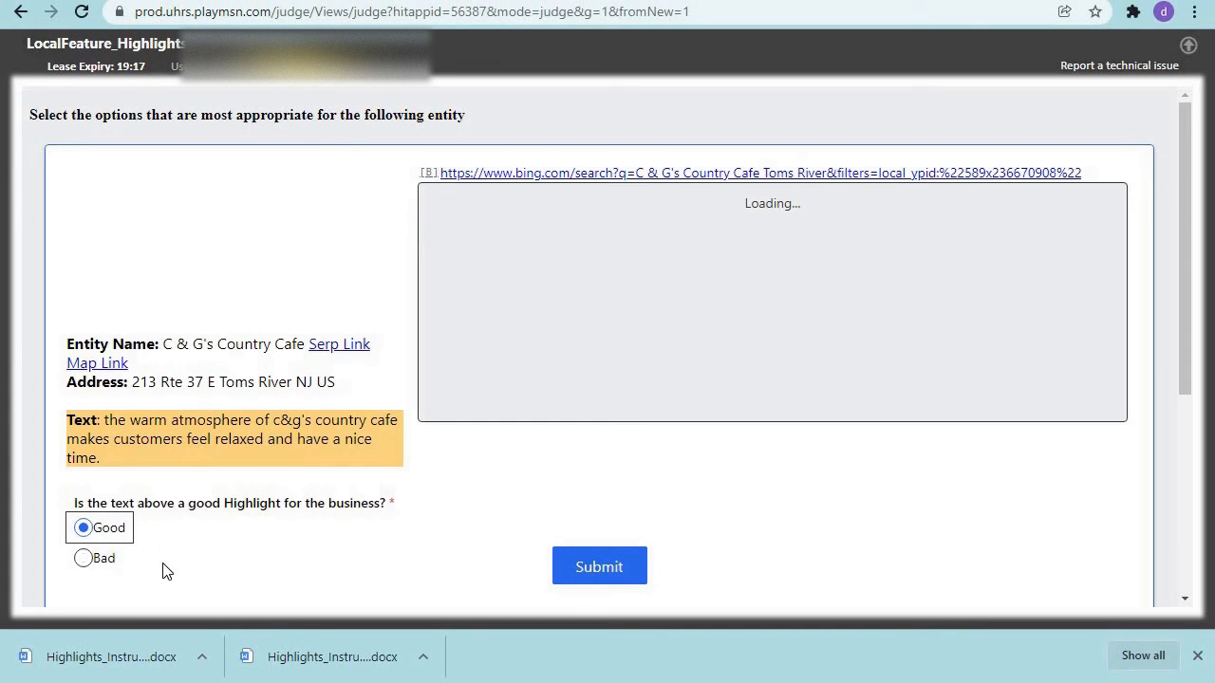
pyautogui.moveTo(245, 536)
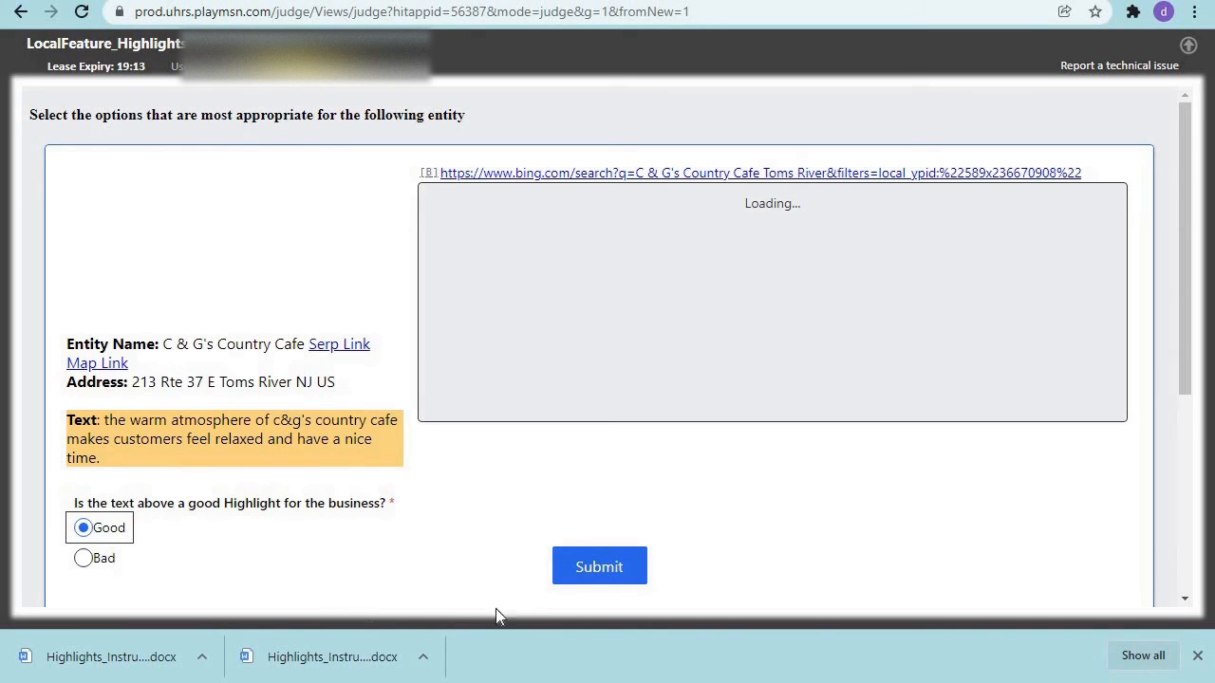
pyautogui.click(599, 567)
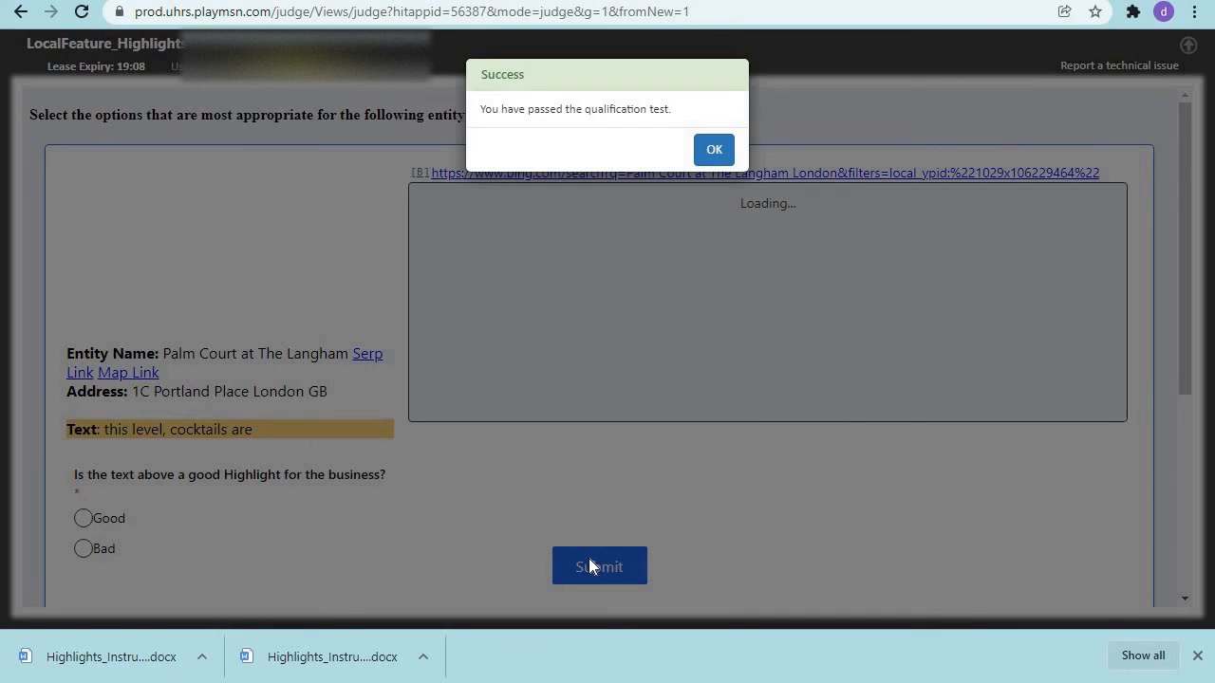
pyautogui.moveTo(465, 471)
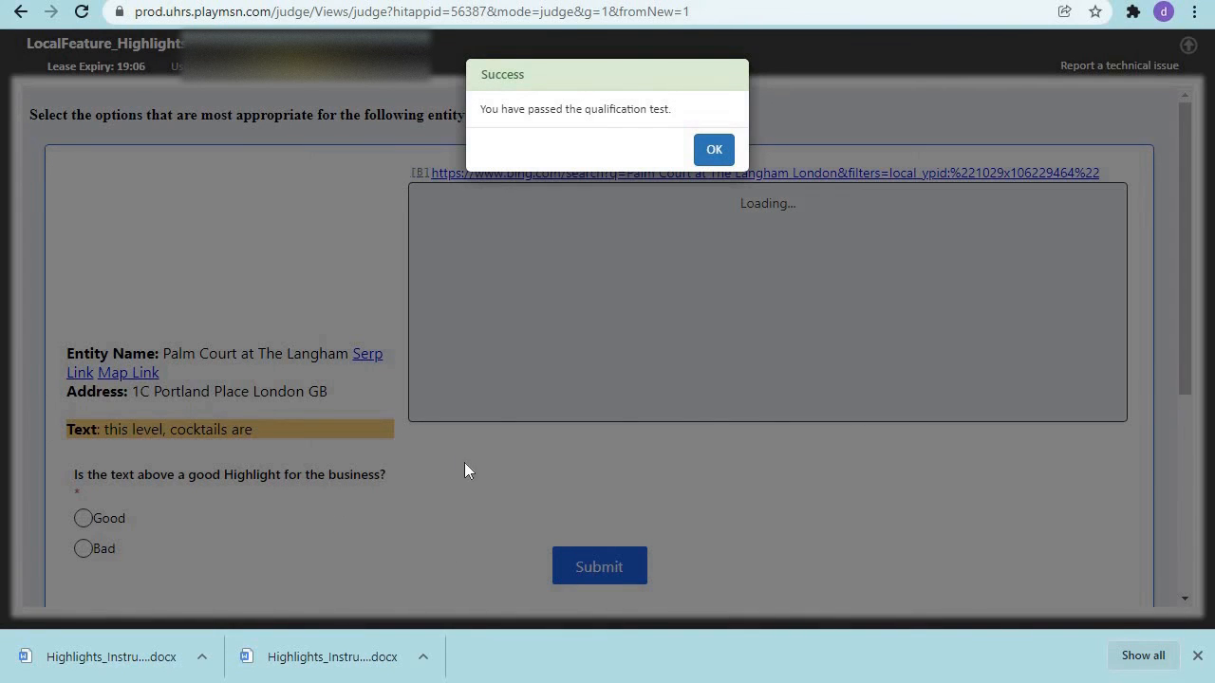
pyautogui.moveTo(422, 322)
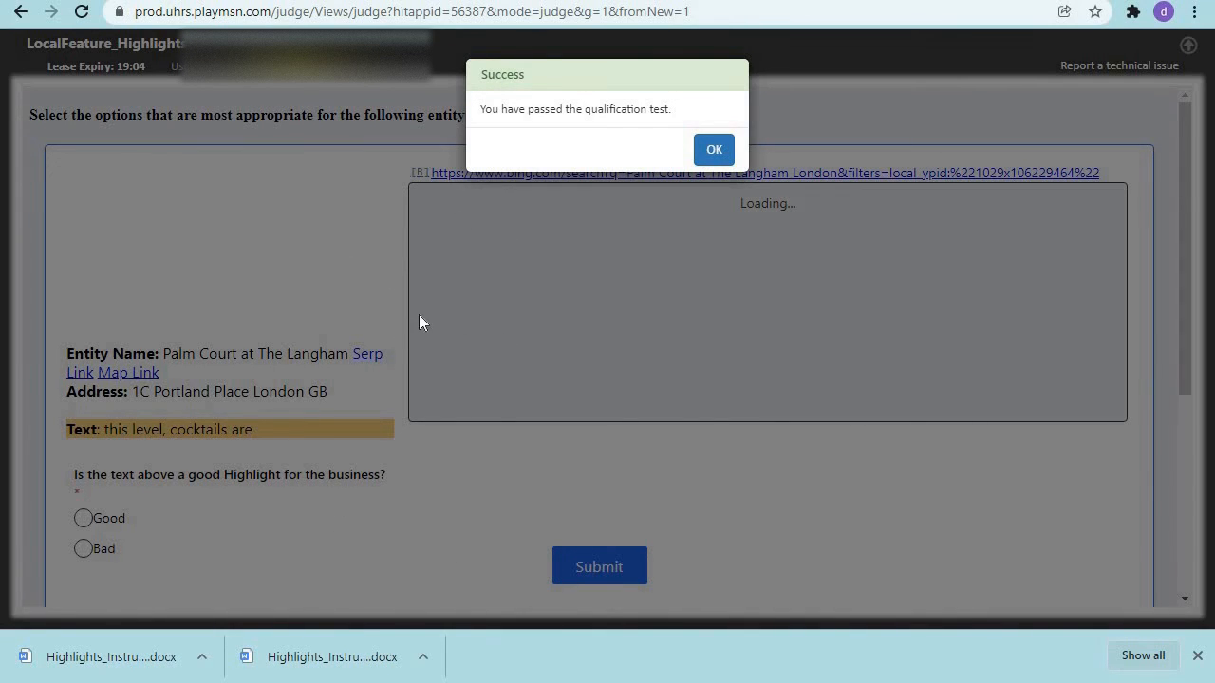
pyautogui.moveTo(465, 371)
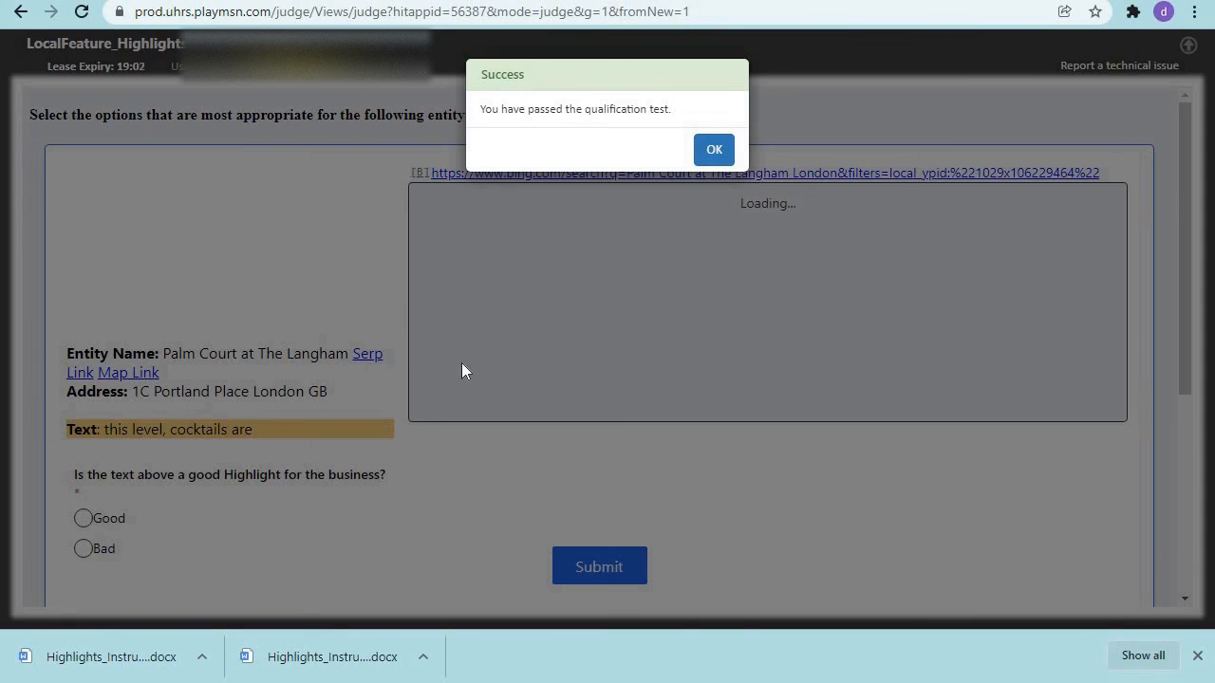